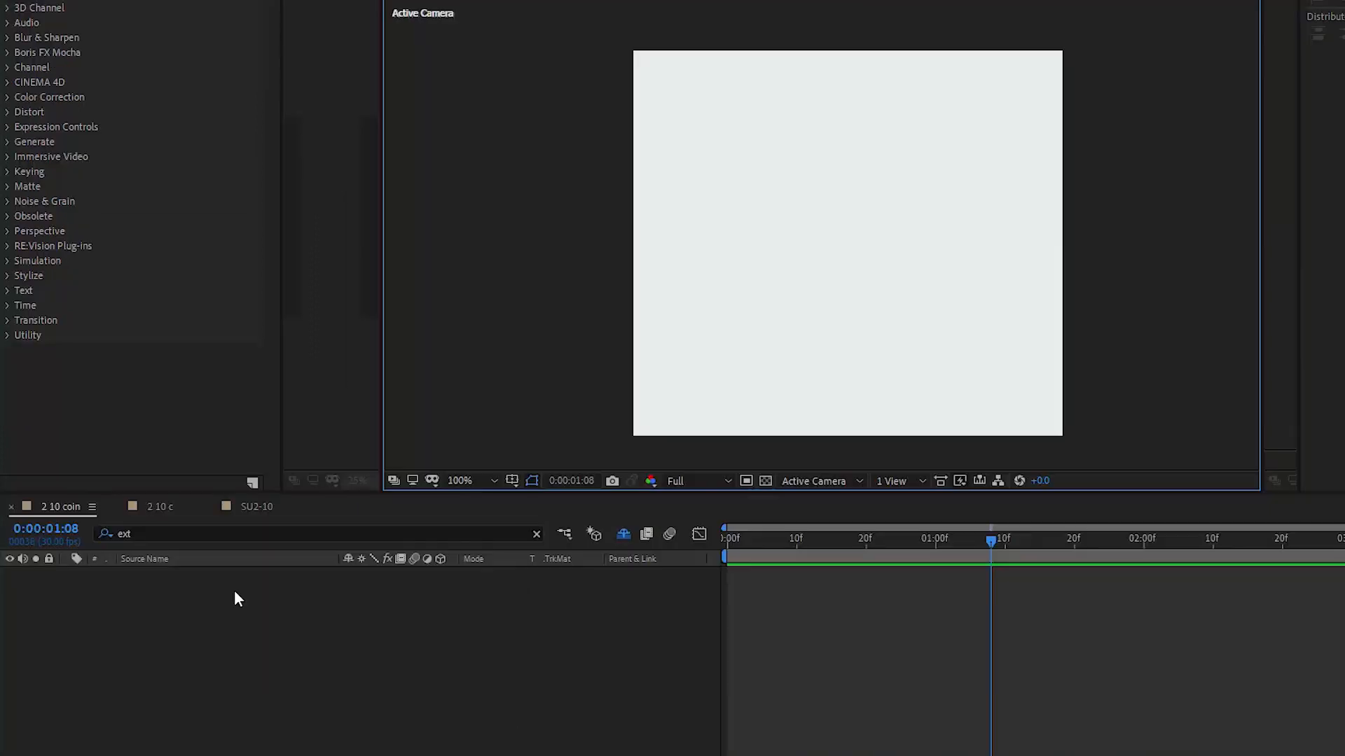
Add a new empty shape layer, Shape Layer 1, to the 2 10 coin composition.
{"action": "right_click", "coordinate": [236, 598]}
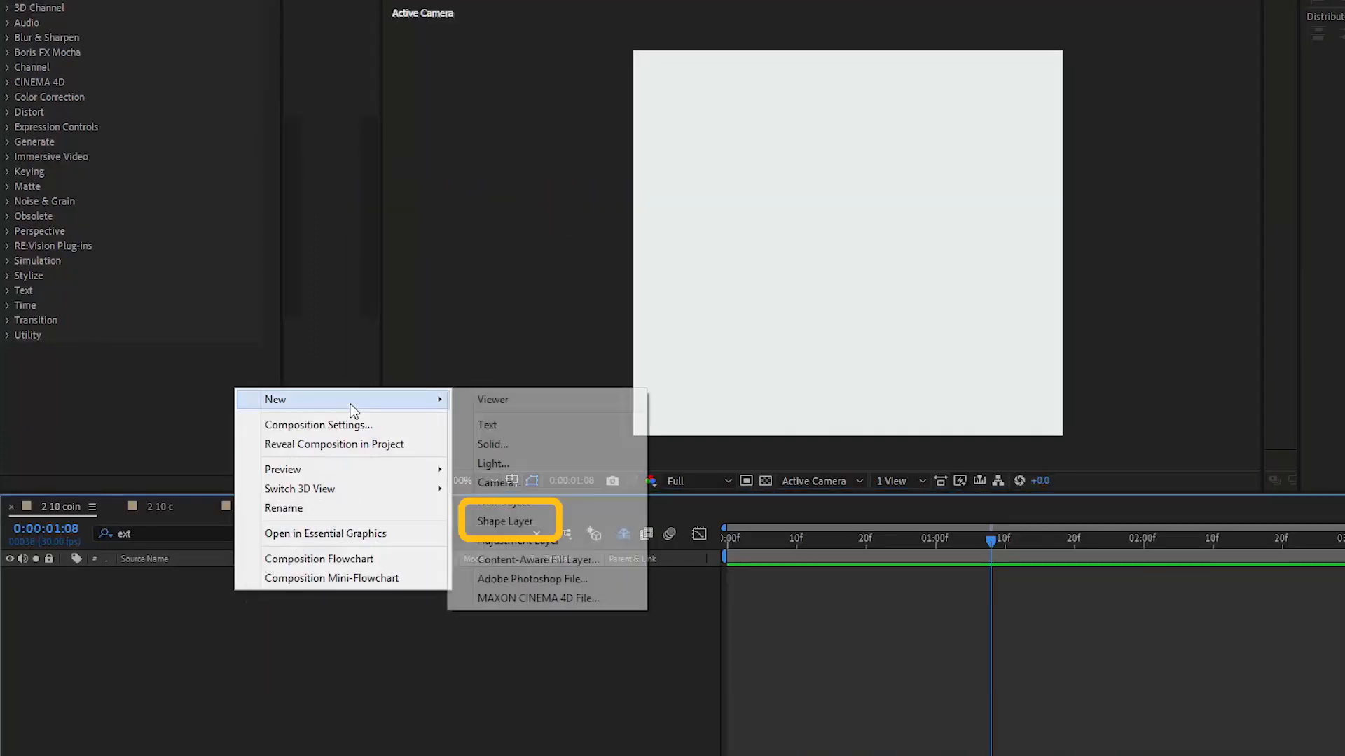
{"action": "left_click", "coordinate": [504, 521]}
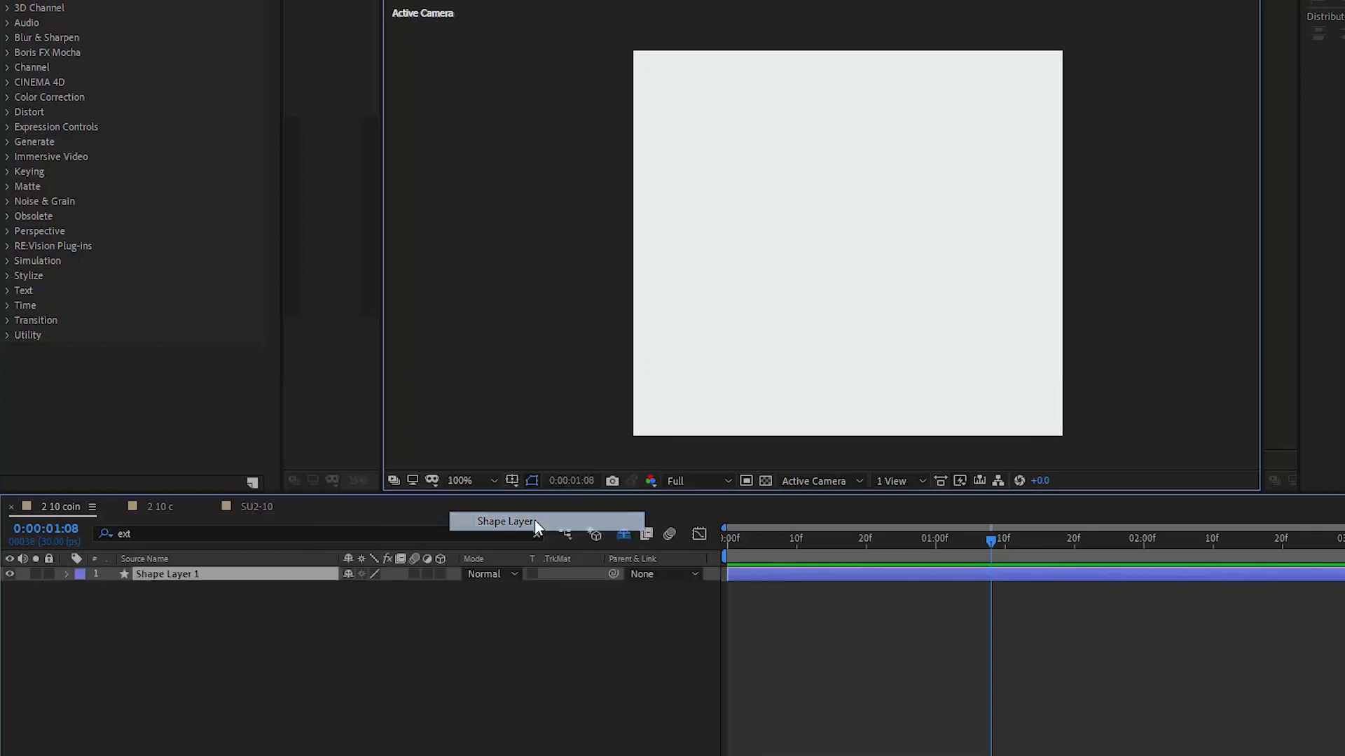
{"action": "left_click", "coordinate": [449, 538]}
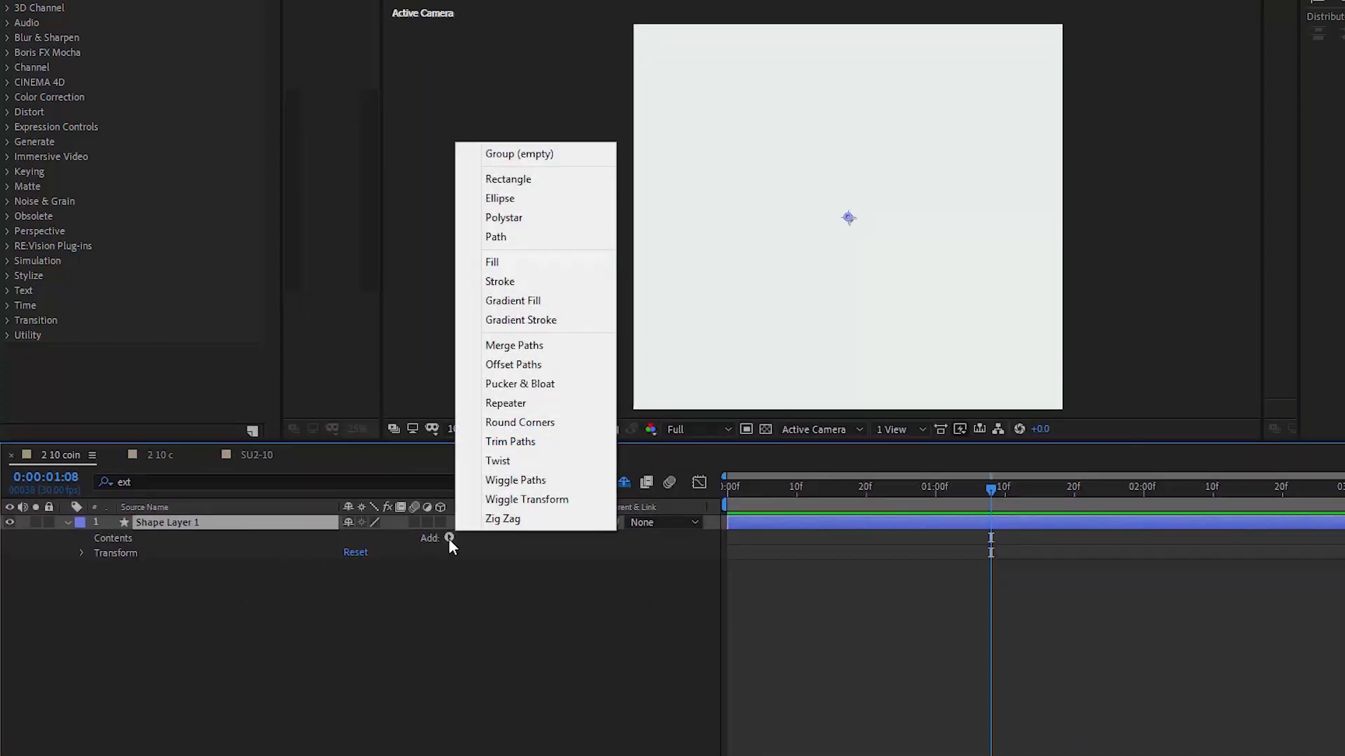
{"action": "mouse_move", "coordinate": [512, 209]}
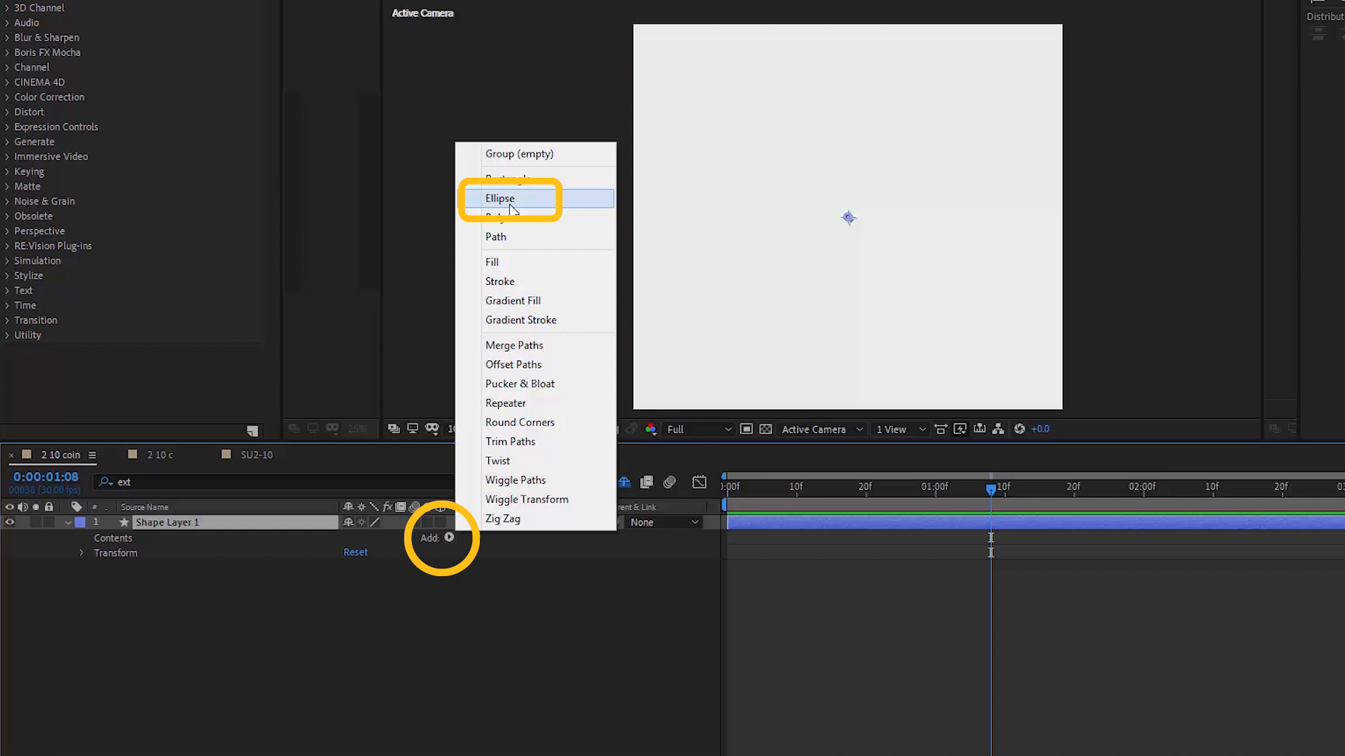
Add an ellipse path sized 151×151 to Shape Layer 1.
{"action": "left_click", "coordinate": [508, 199]}
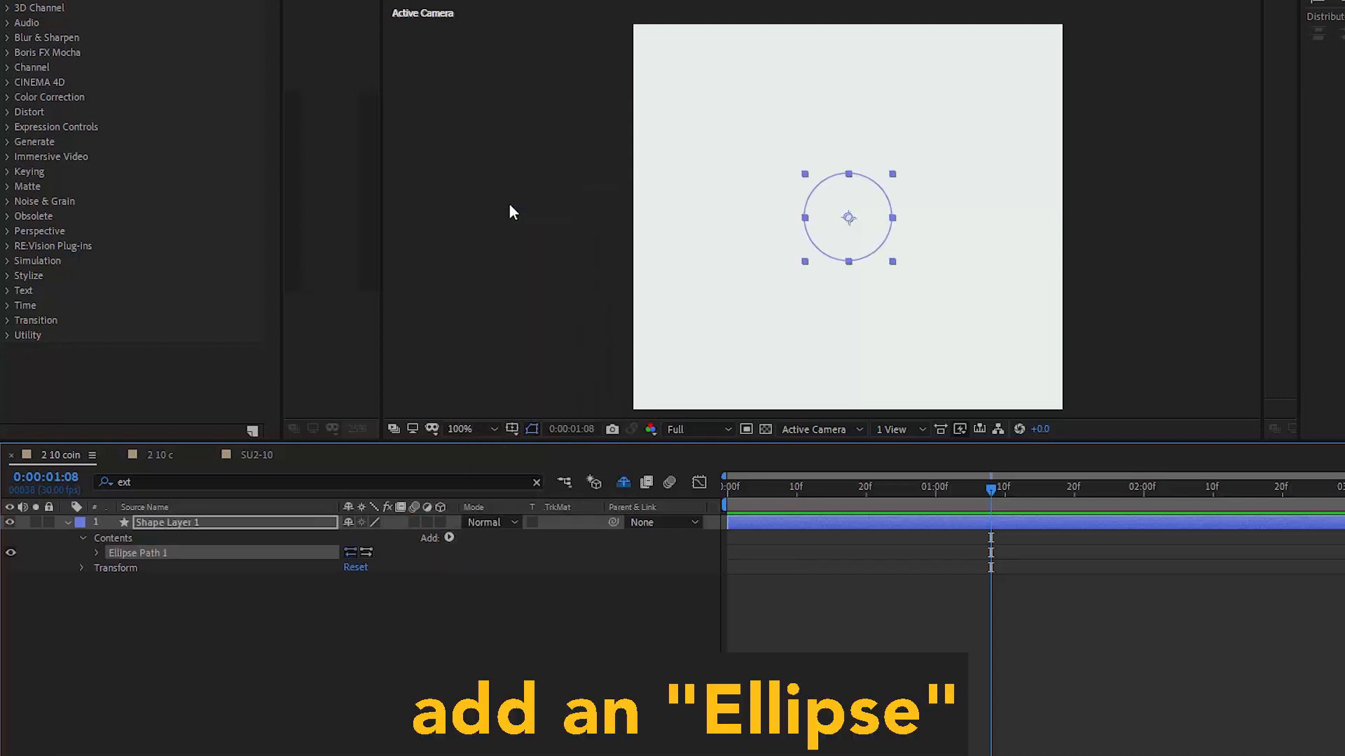
{"action": "left_click", "coordinate": [98, 552]}
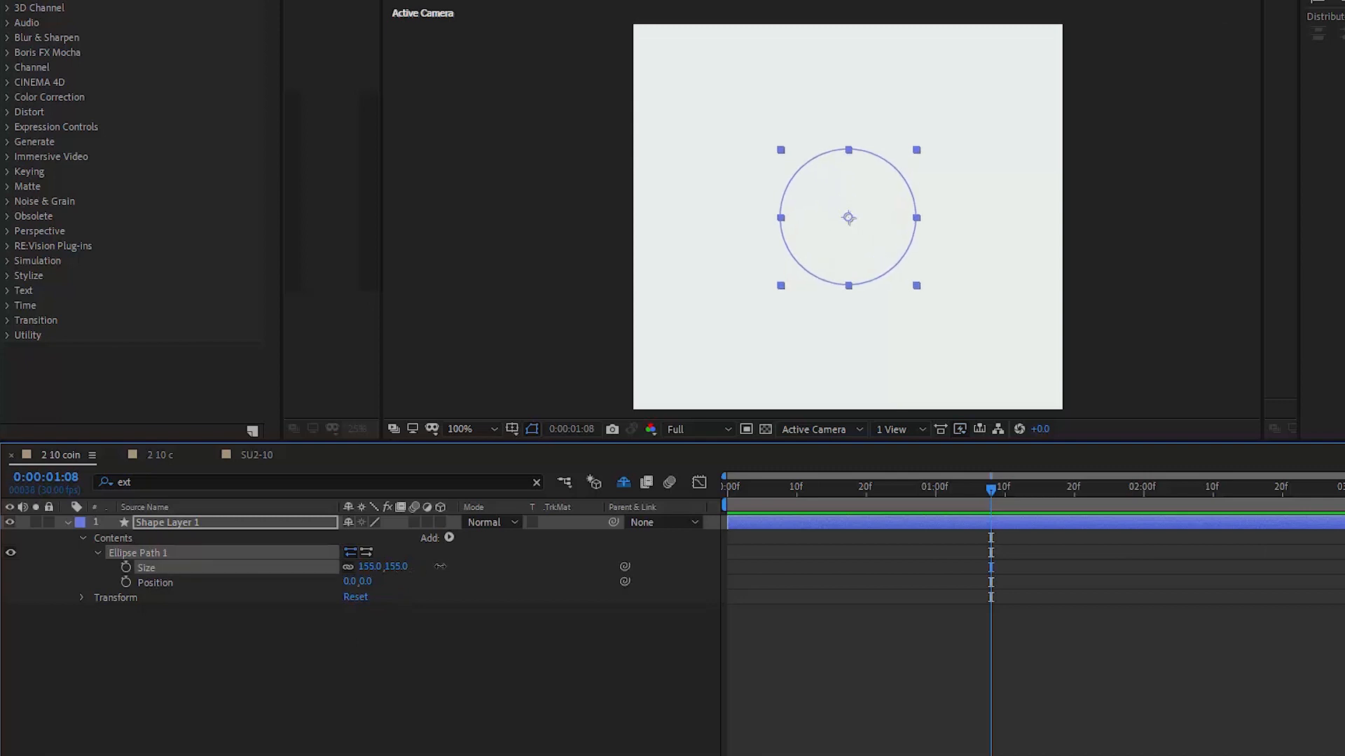
{"action": "left_click", "coordinate": [449, 538]}
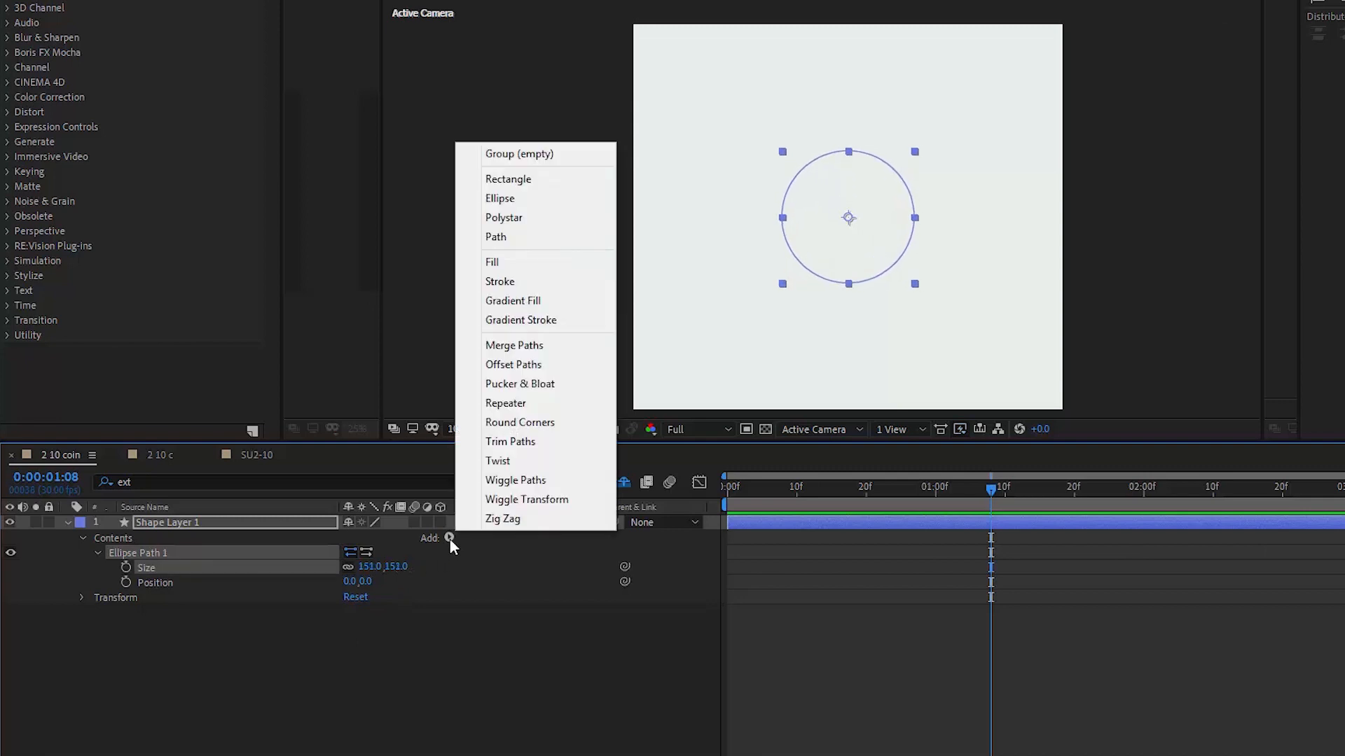
{"action": "mouse_move", "coordinate": [495, 271]}
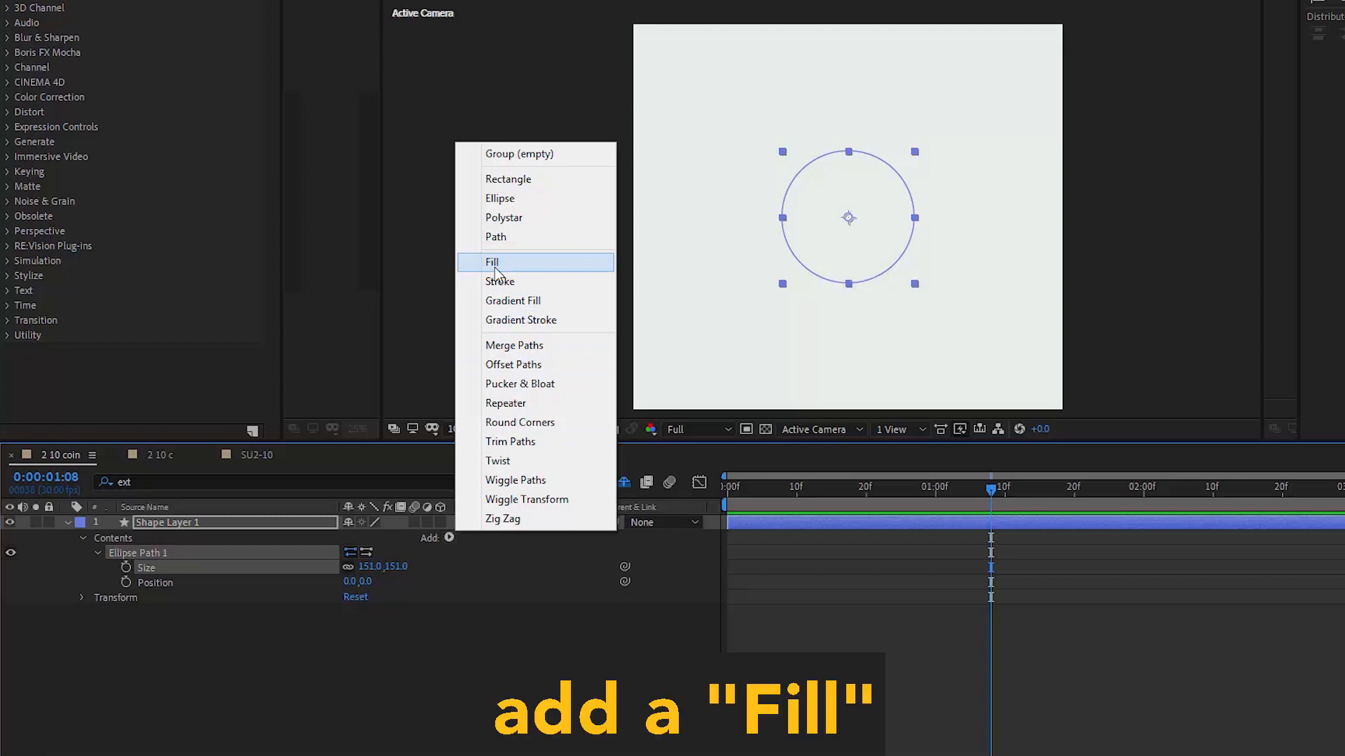
Fill the circle with pale yellow FFDD69.
{"action": "left_click", "coordinate": [491, 262]}
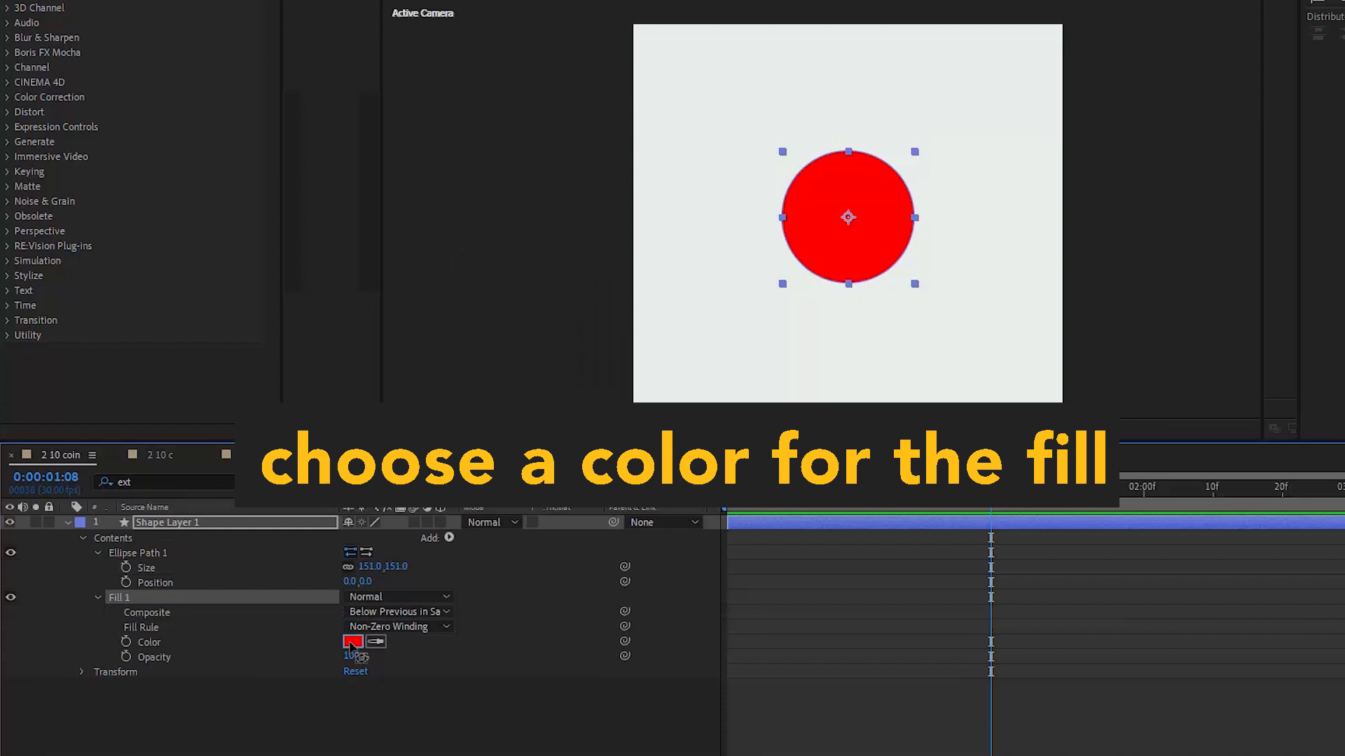
{"action": "left_click", "coordinate": [352, 642]}
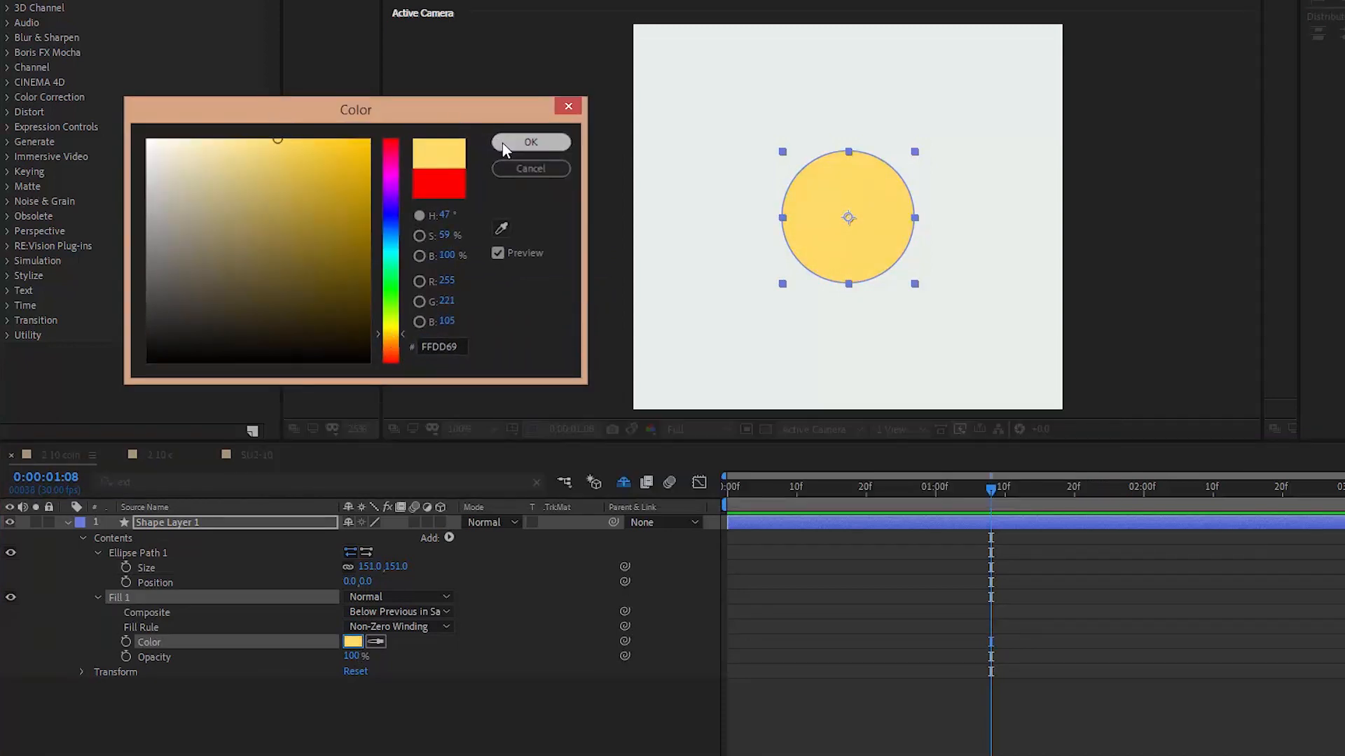
{"action": "left_click", "coordinate": [530, 142]}
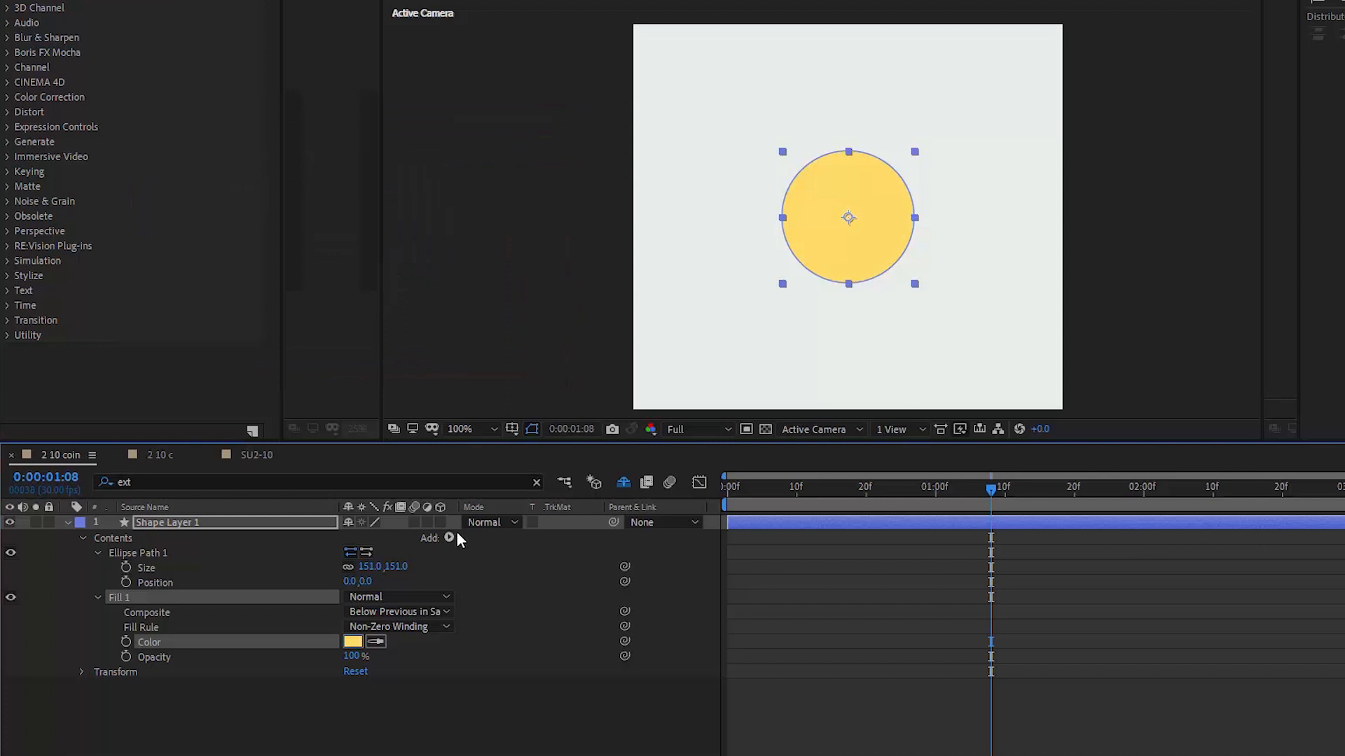
{"action": "left_click", "coordinate": [449, 538]}
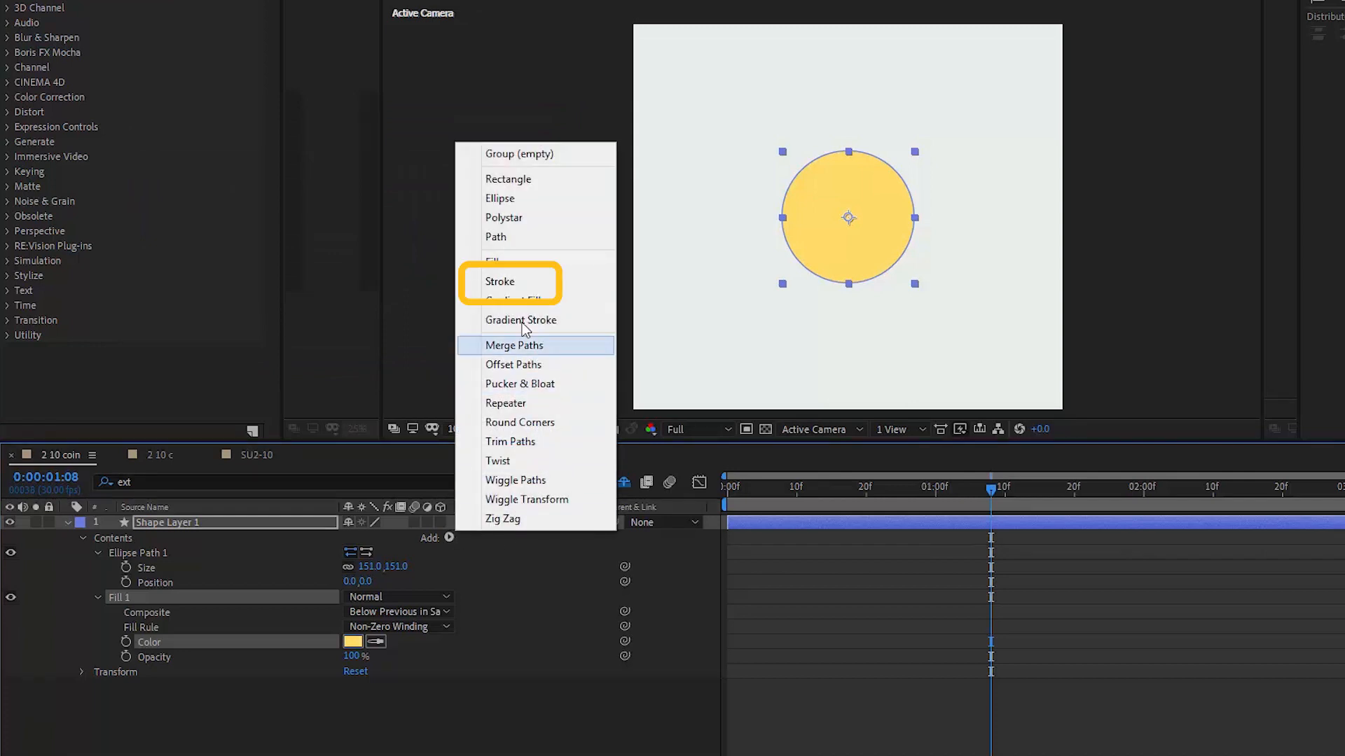
Outline the yellow circle with a black stroke of width 2.
{"action": "left_click", "coordinate": [500, 282]}
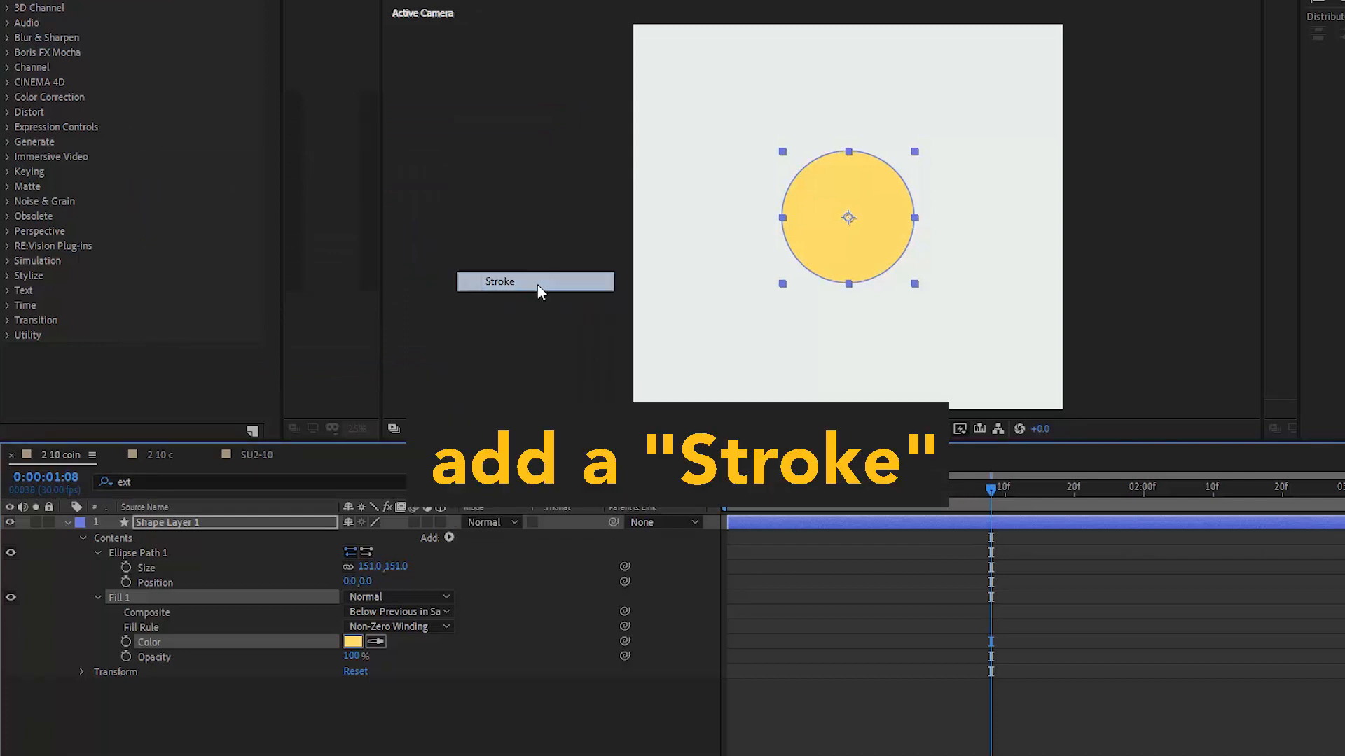
{"action": "left_click", "coordinate": [534, 282]}
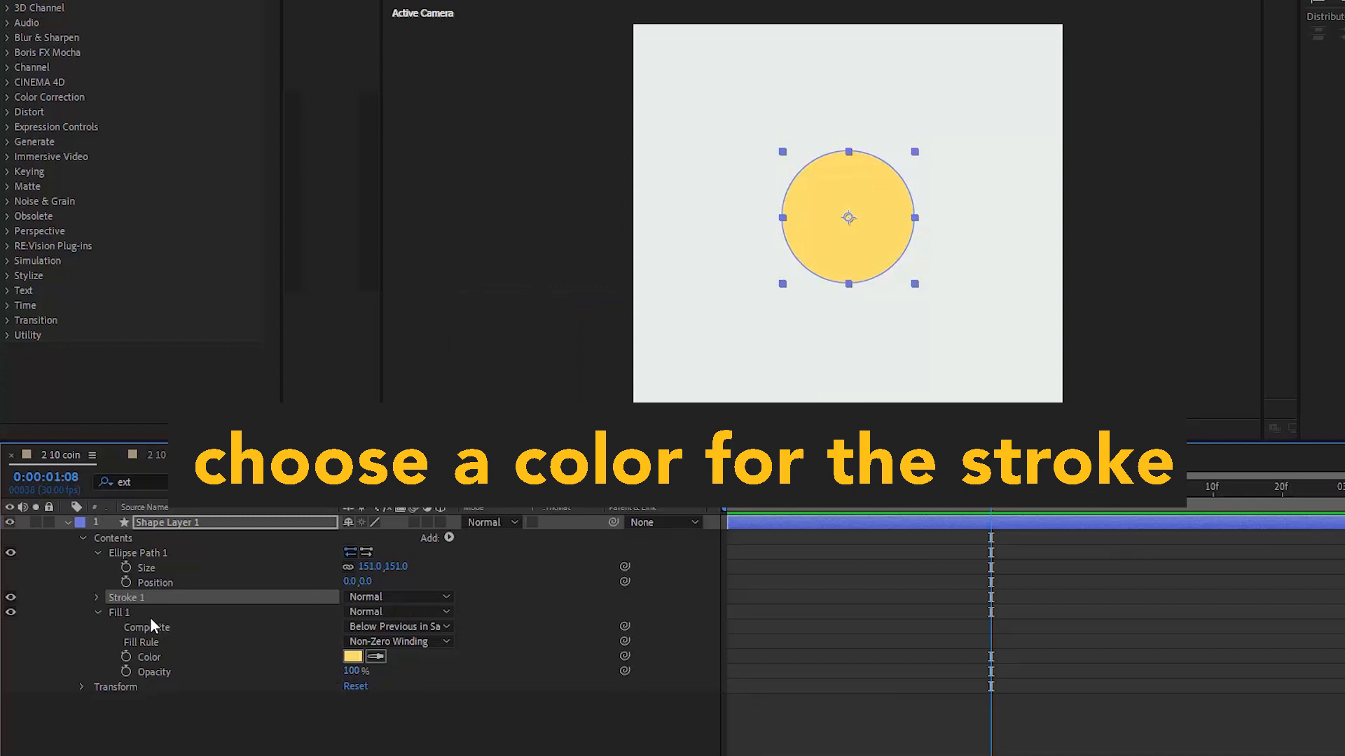
{"action": "left_click", "coordinate": [99, 597]}
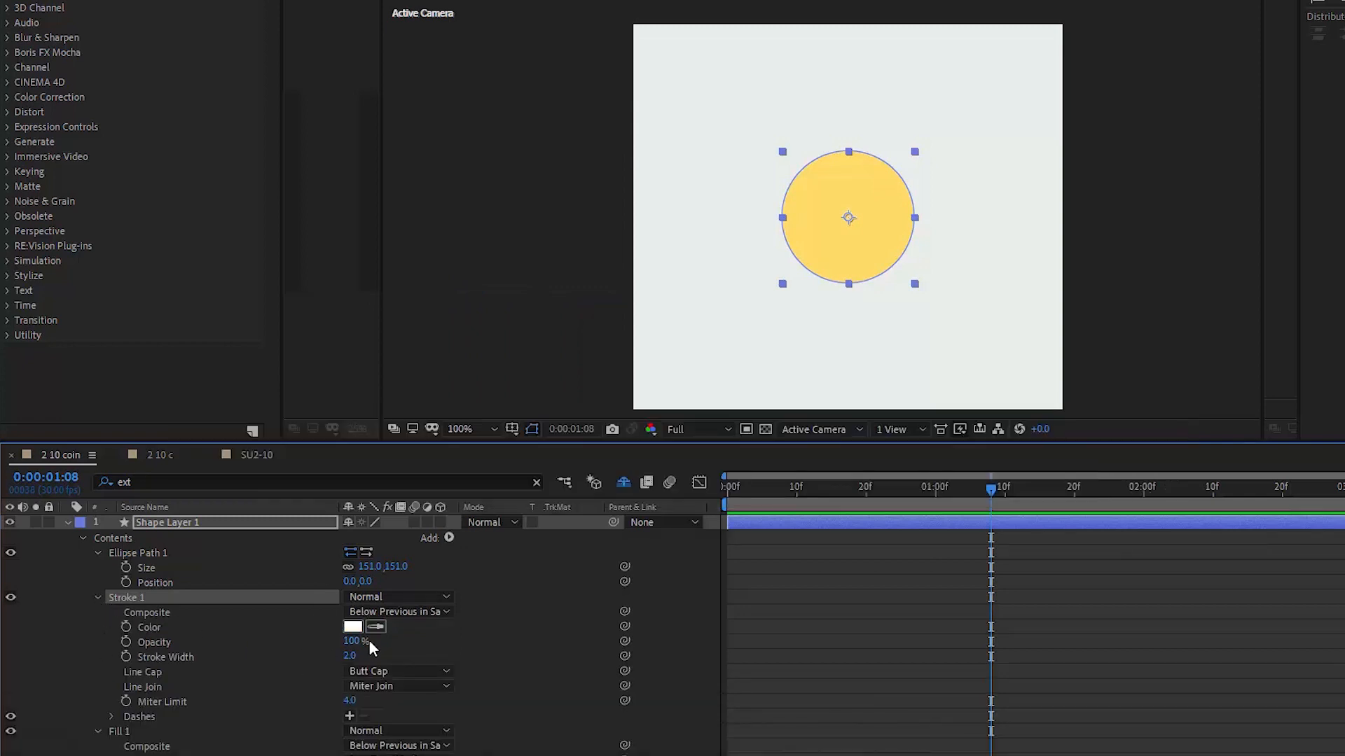
{"action": "left_click", "coordinate": [352, 627]}
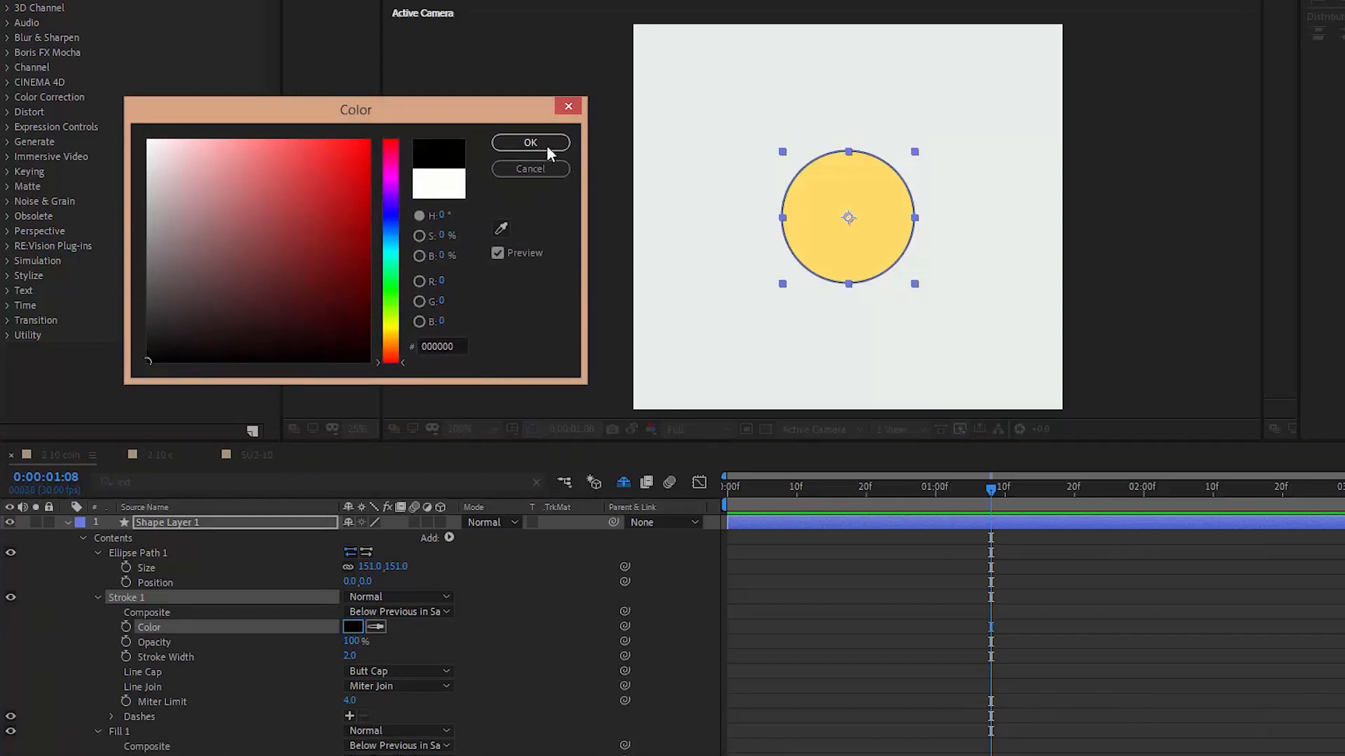
{"action": "left_click", "coordinate": [530, 142]}
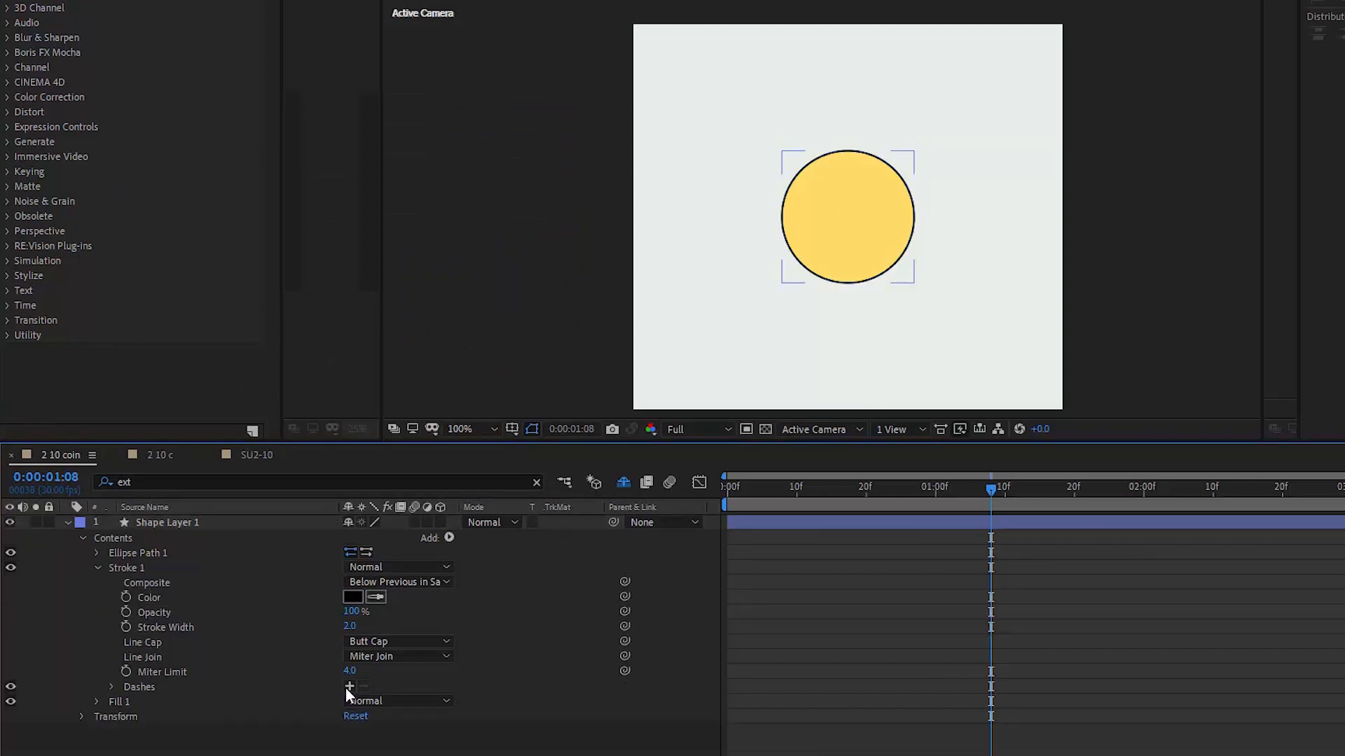
Add dashes to the outline with dash length 3 and gap 10.
{"action": "left_click", "coordinate": [348, 686]}
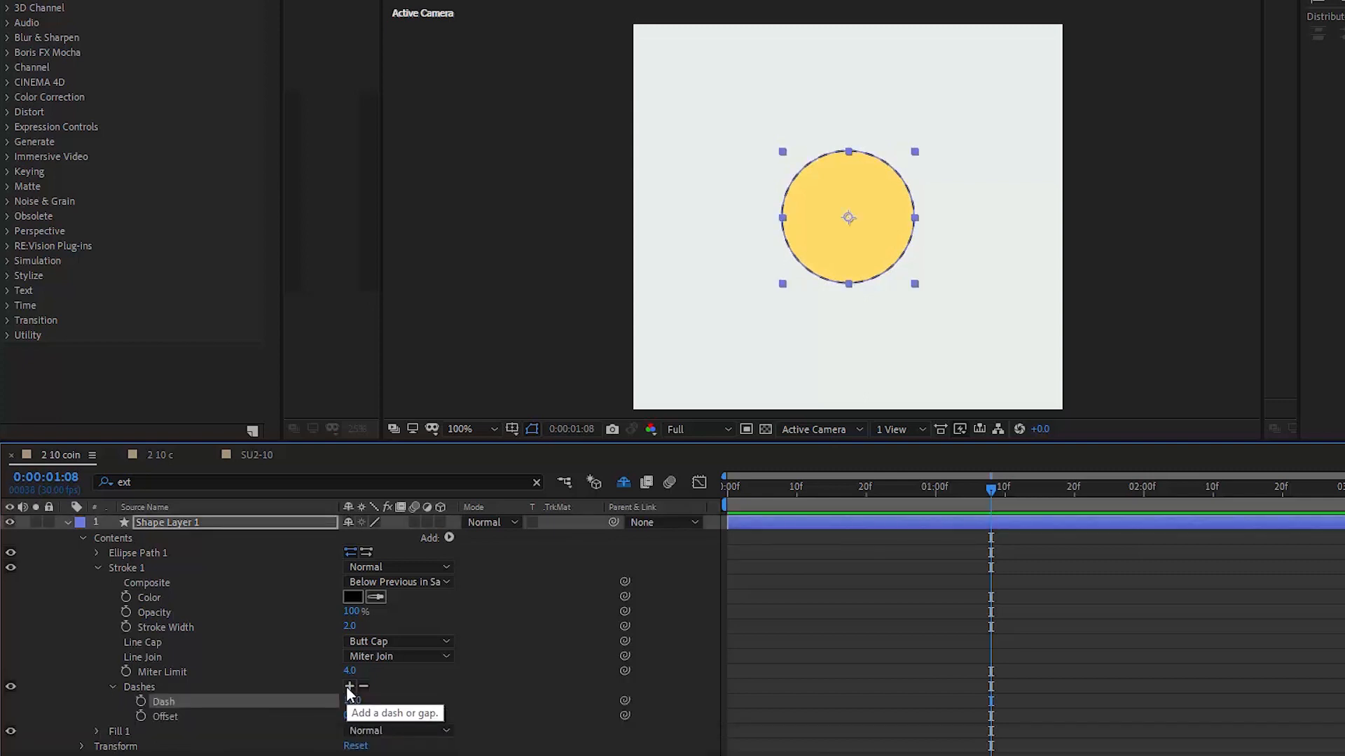
{"action": "left_click", "coordinate": [347, 687]}
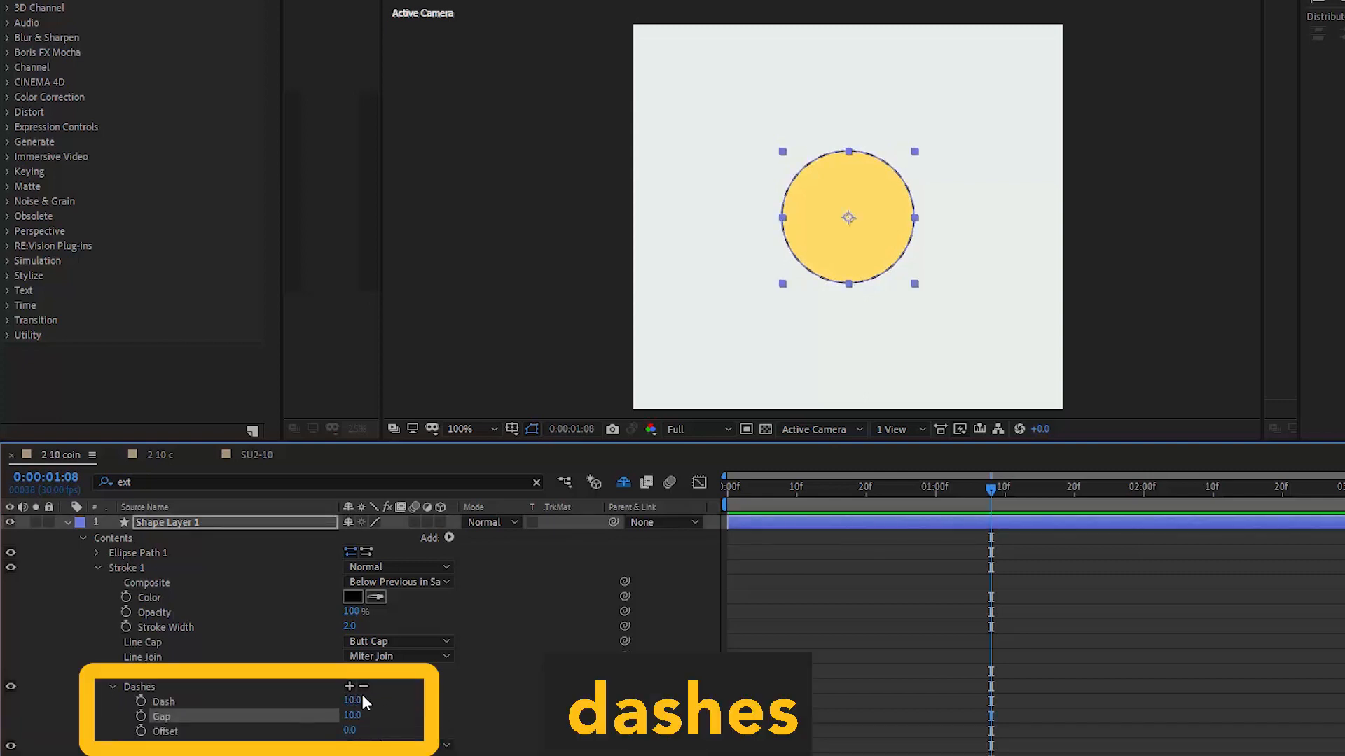
{"action": "left_click", "coordinate": [348, 686]}
{"action": "type", "text": "3"}
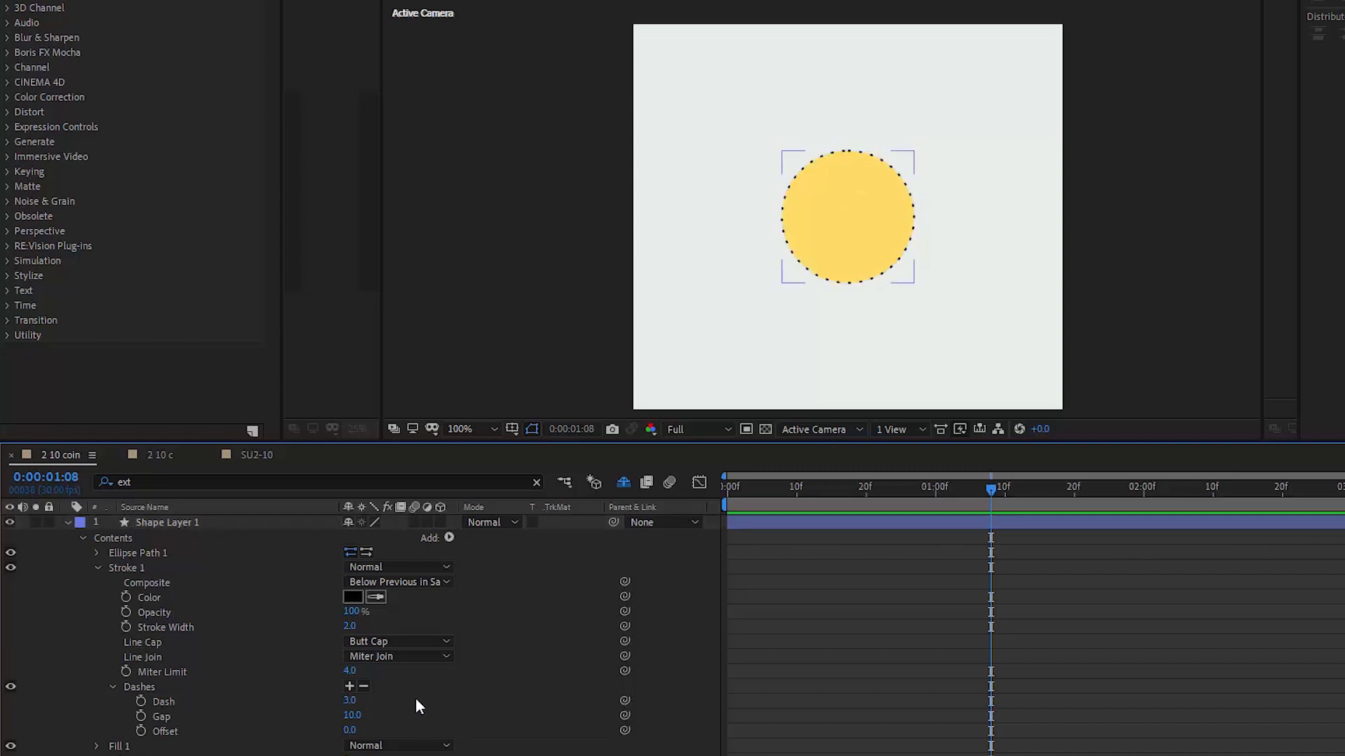
{"action": "left_click", "coordinate": [168, 522]}
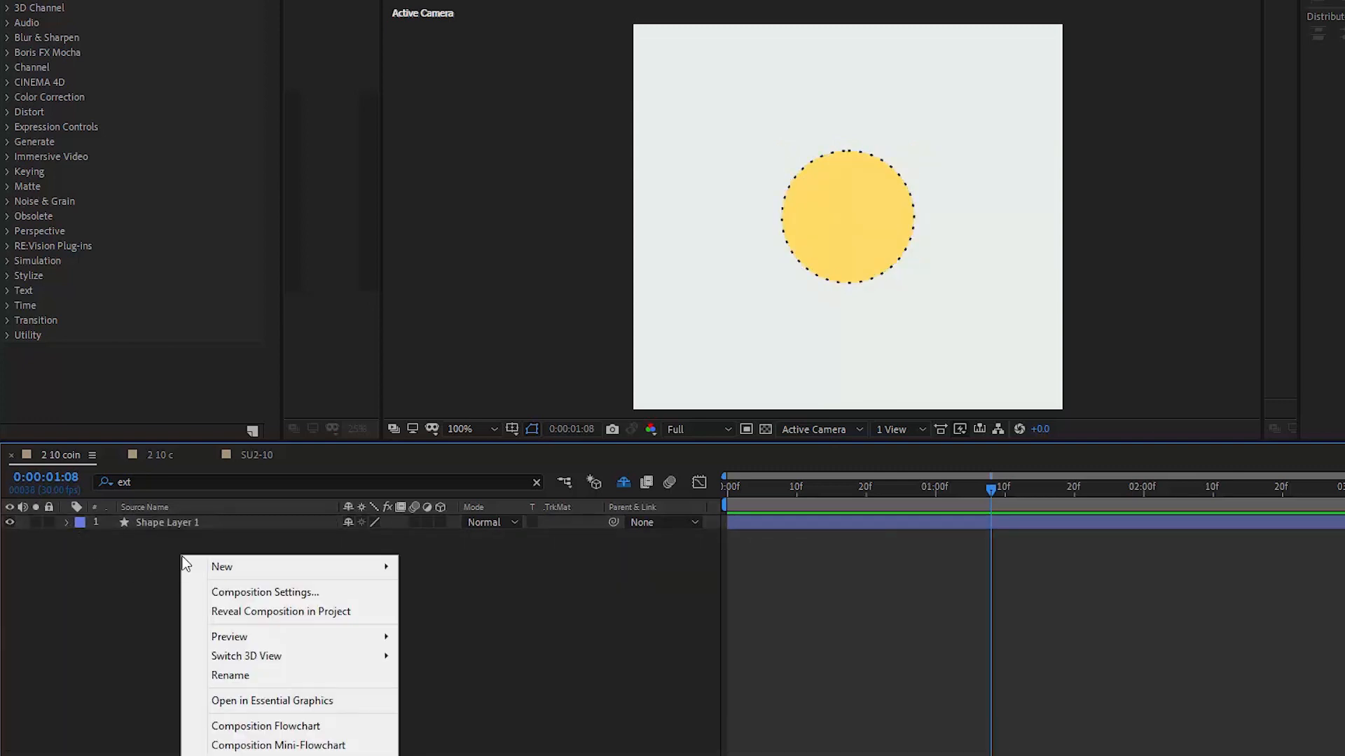
{"action": "mouse_move", "coordinate": [221, 566]}
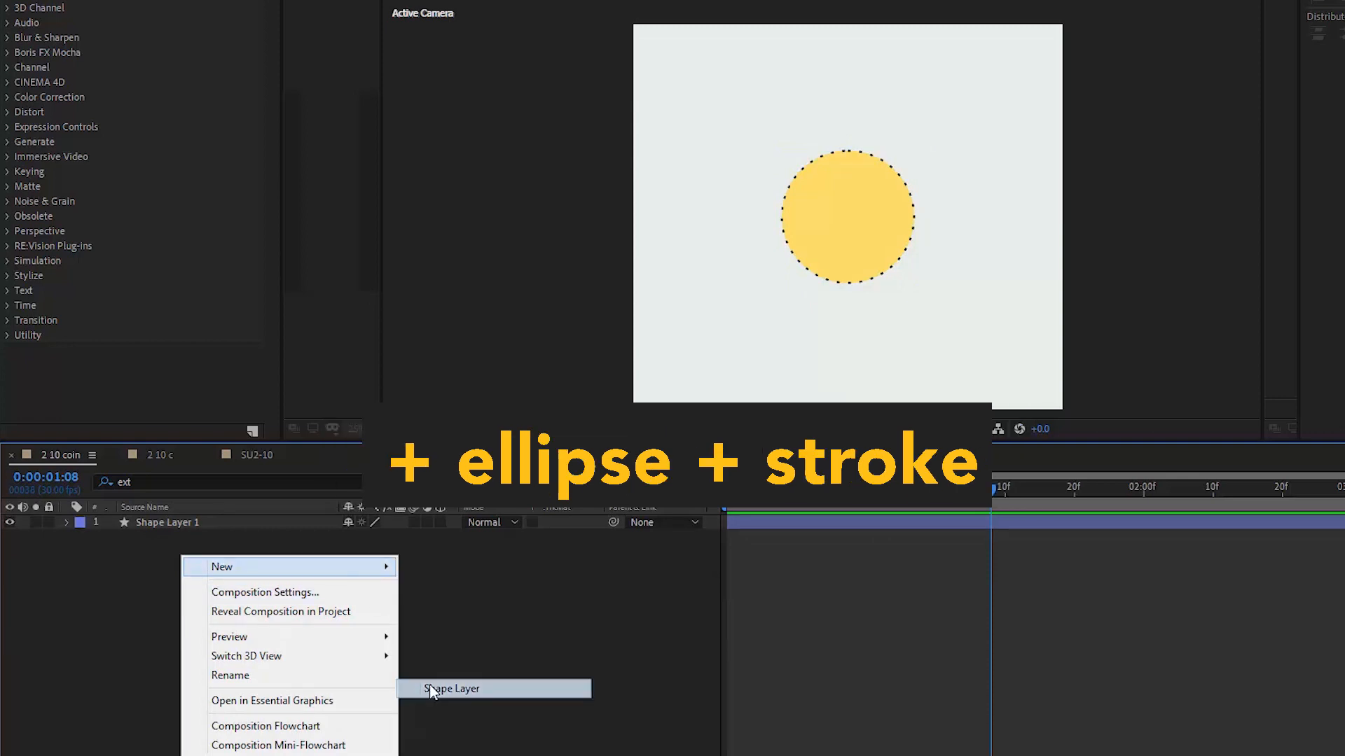
Build Shape Layer 2 with black-stroked ellipses for the inner ring and 146-size edge.
{"action": "left_click", "coordinate": [454, 689]}
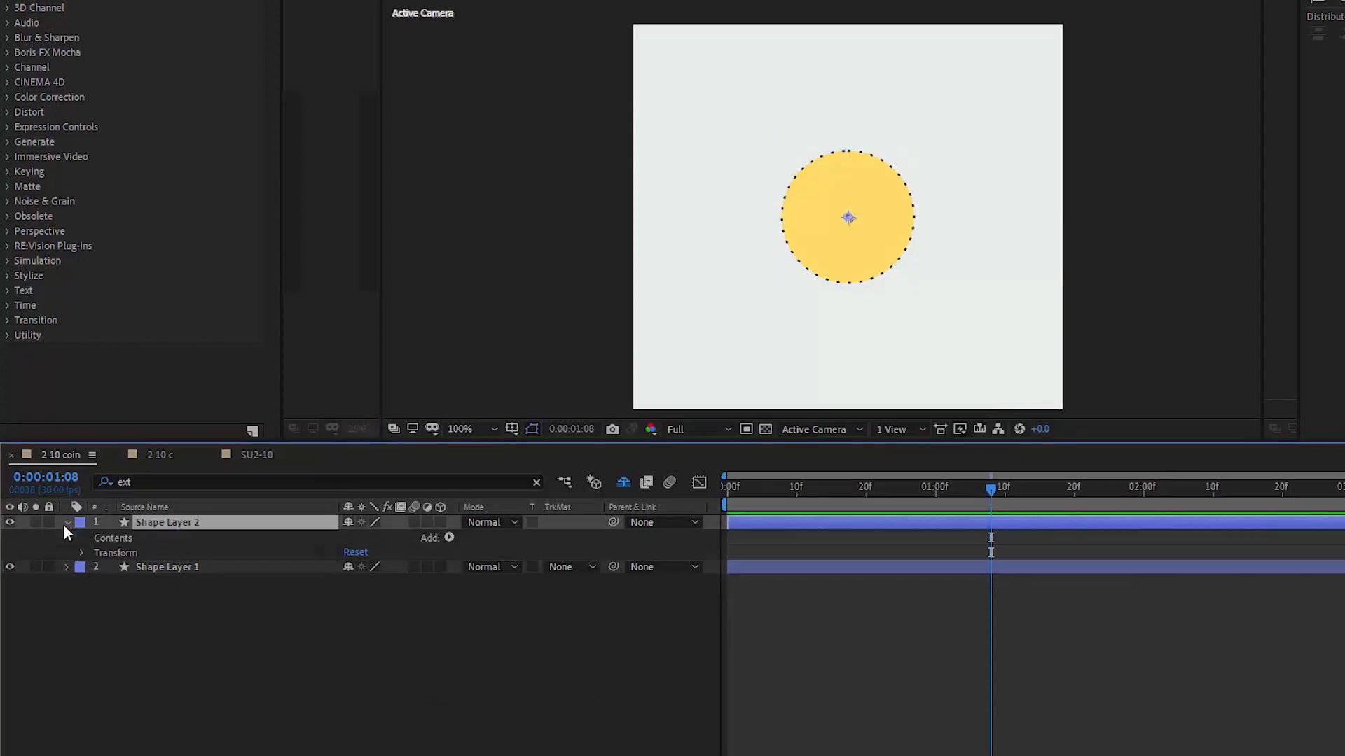
{"action": "left_click", "coordinate": [449, 537]}
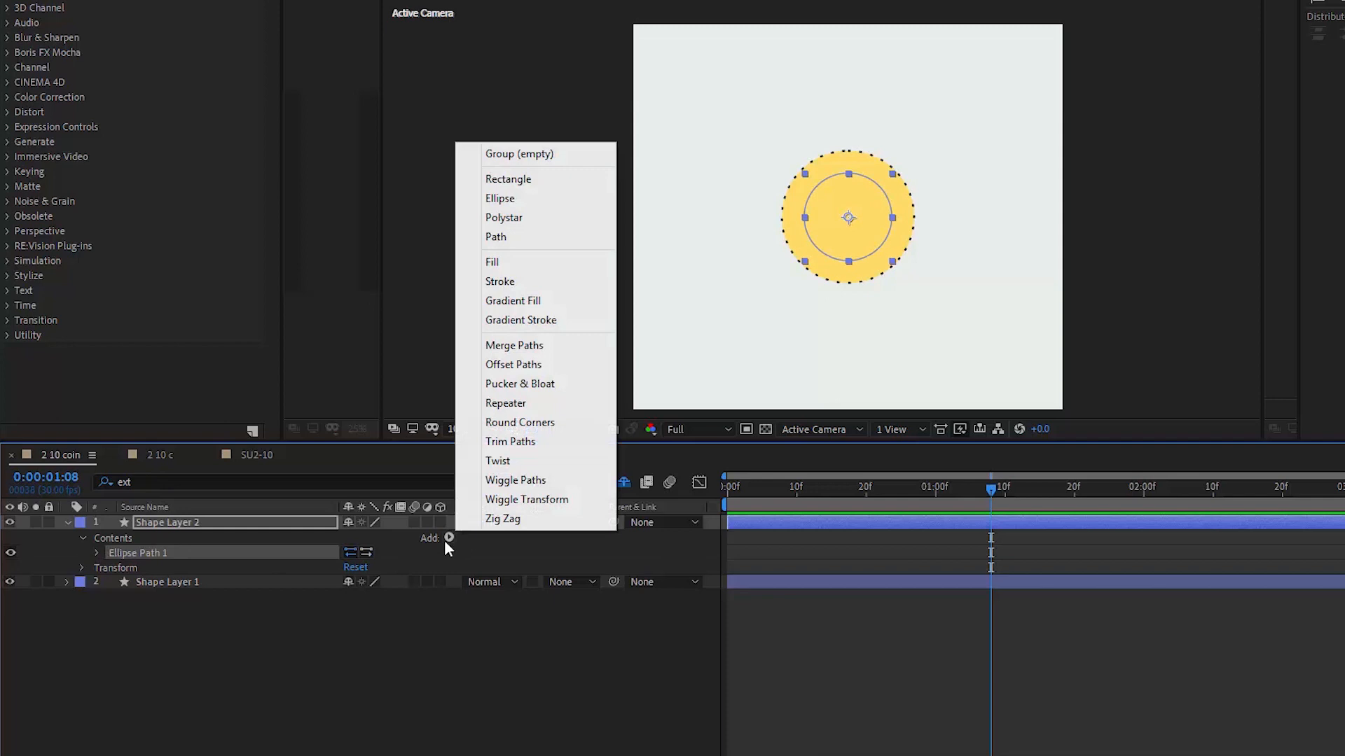
{"action": "left_click", "coordinate": [500, 281]}
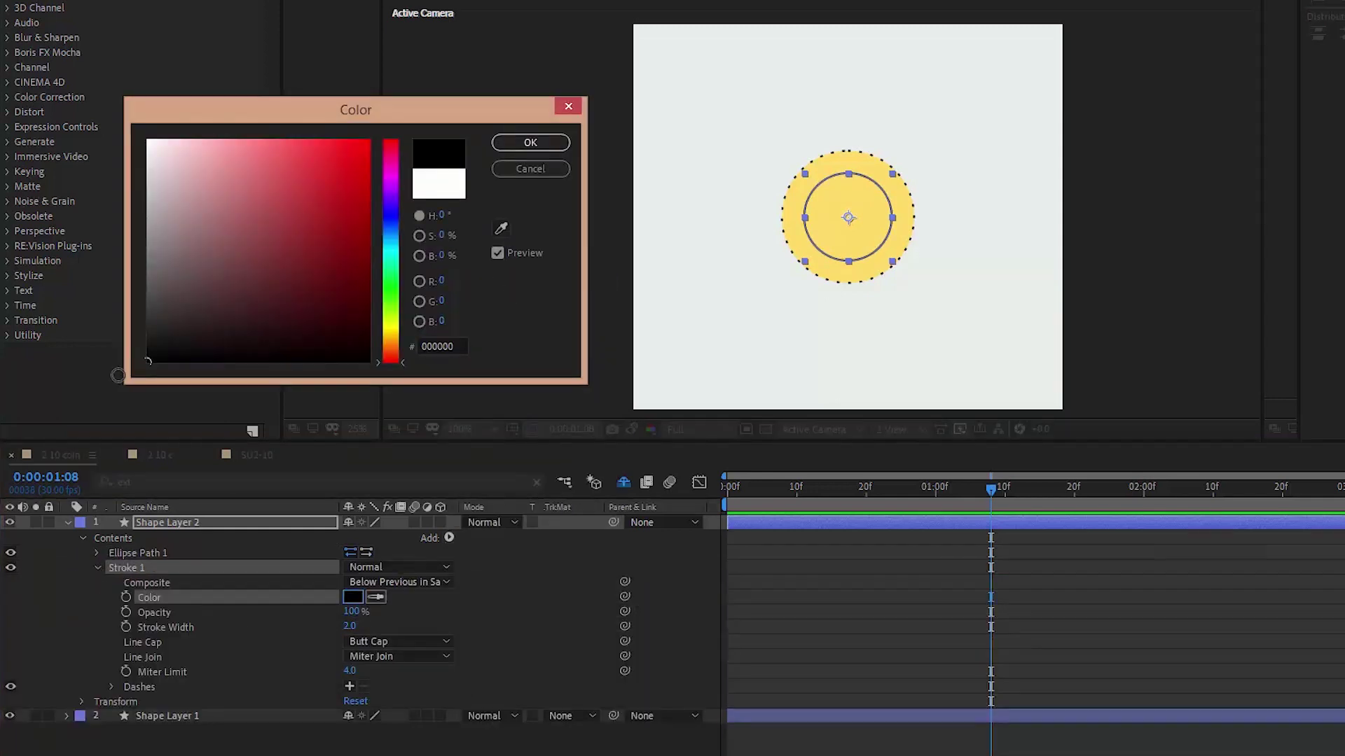
{"action": "left_click", "coordinate": [530, 142]}
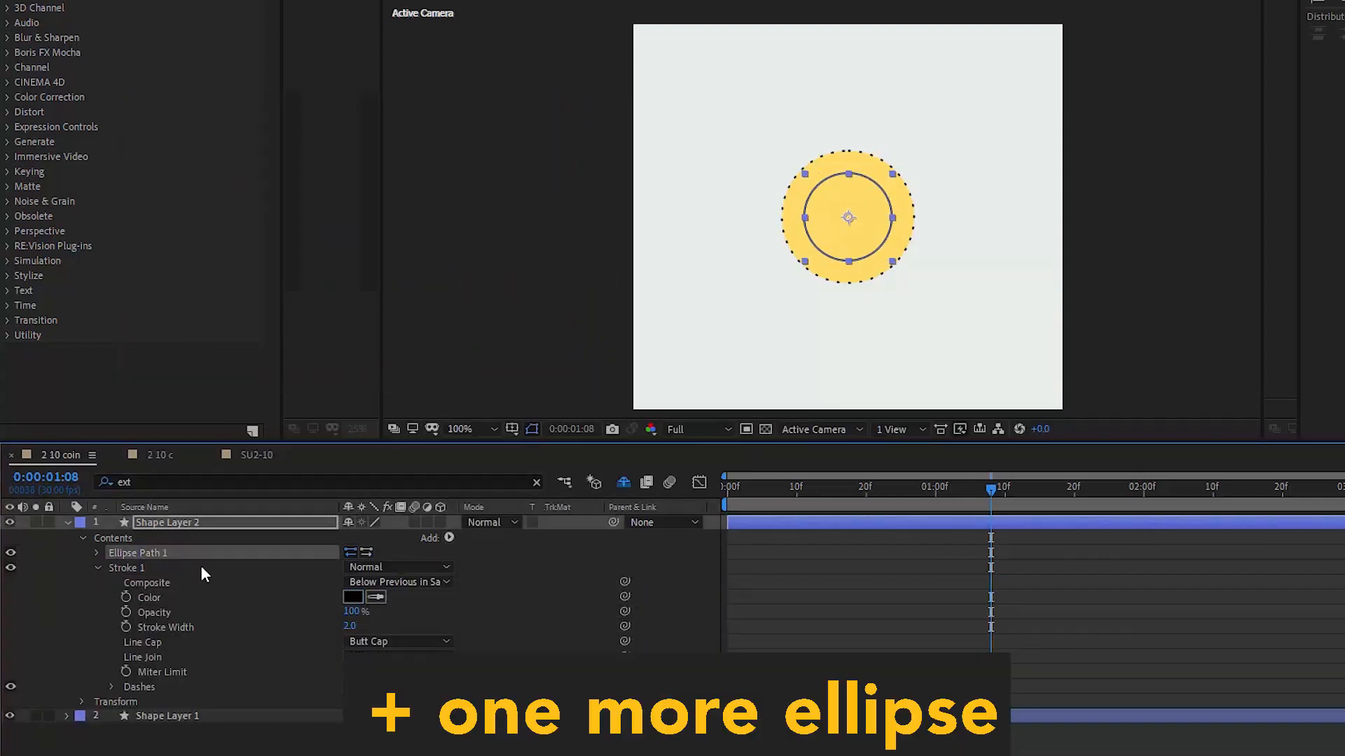
{"action": "left_click", "coordinate": [449, 538]}
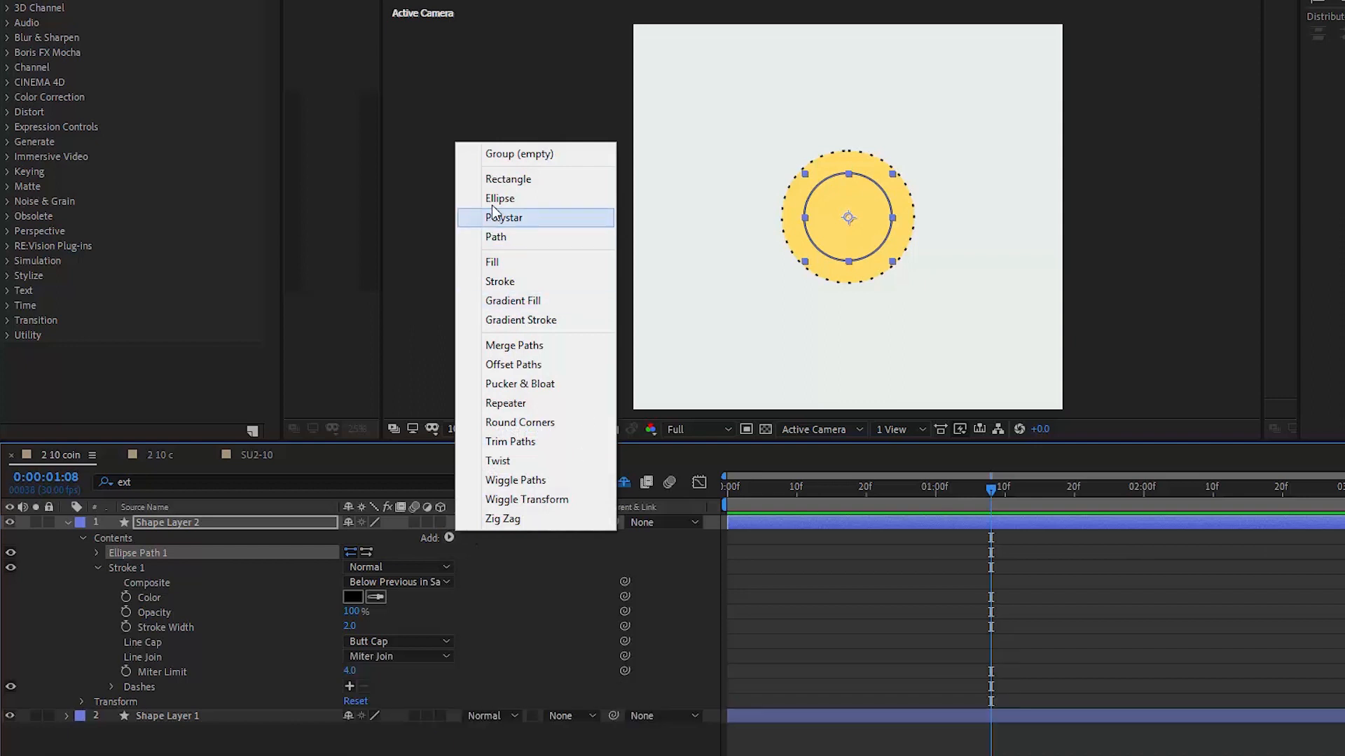
{"action": "left_click", "coordinate": [500, 198]}
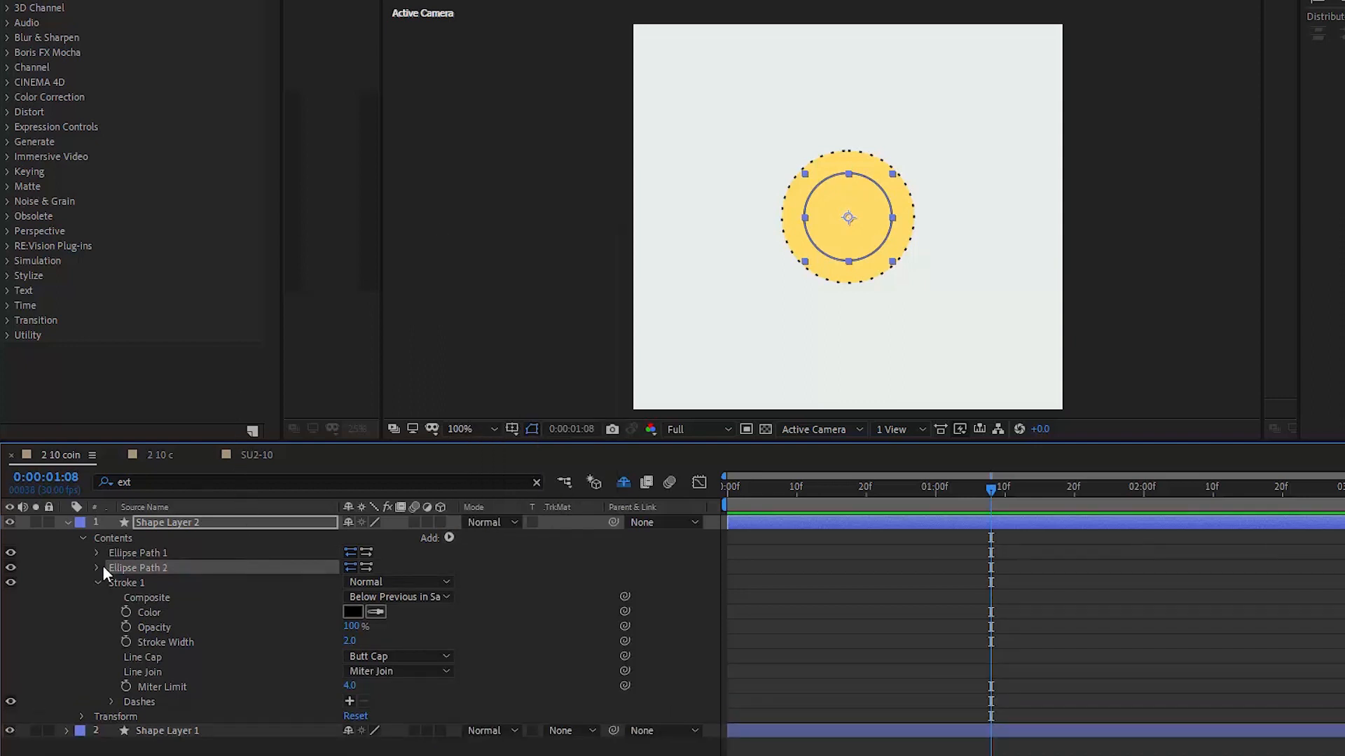
{"action": "left_click", "coordinate": [98, 568]}
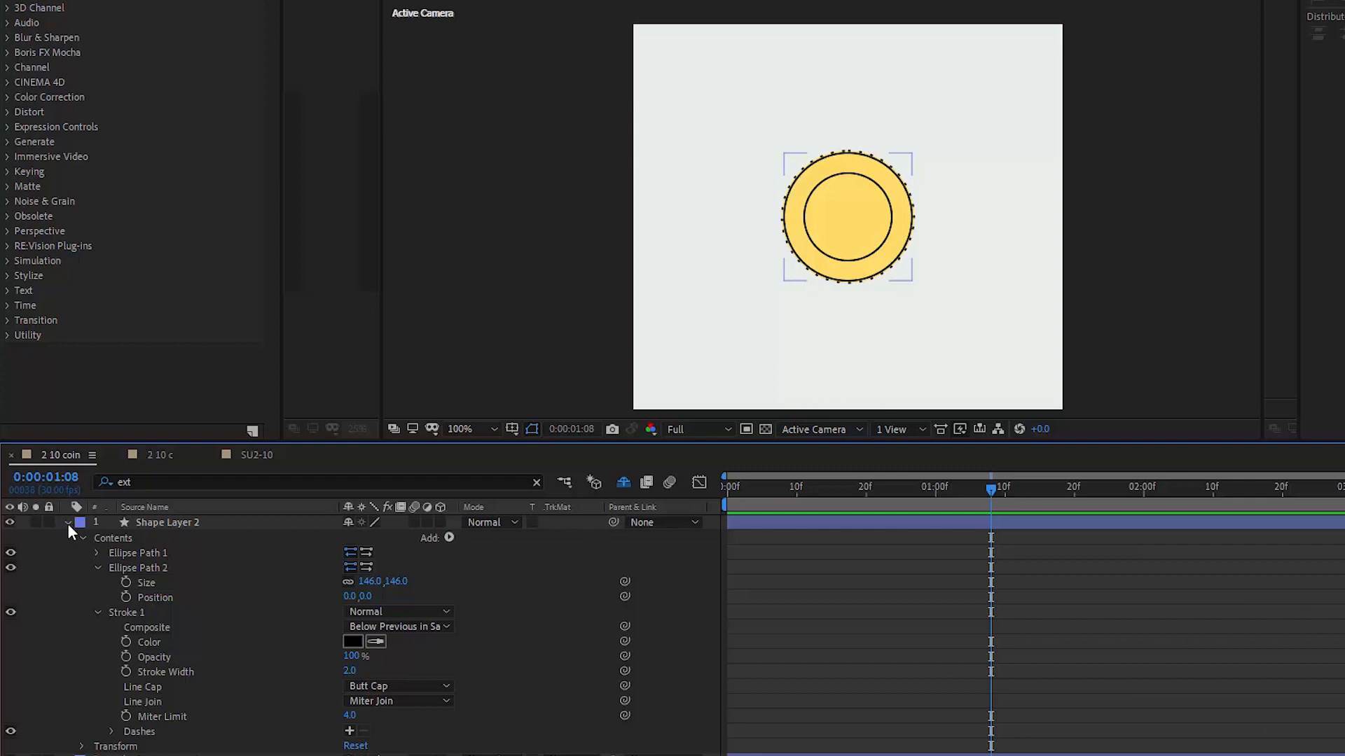
{"action": "left_click", "coordinate": [67, 522]}
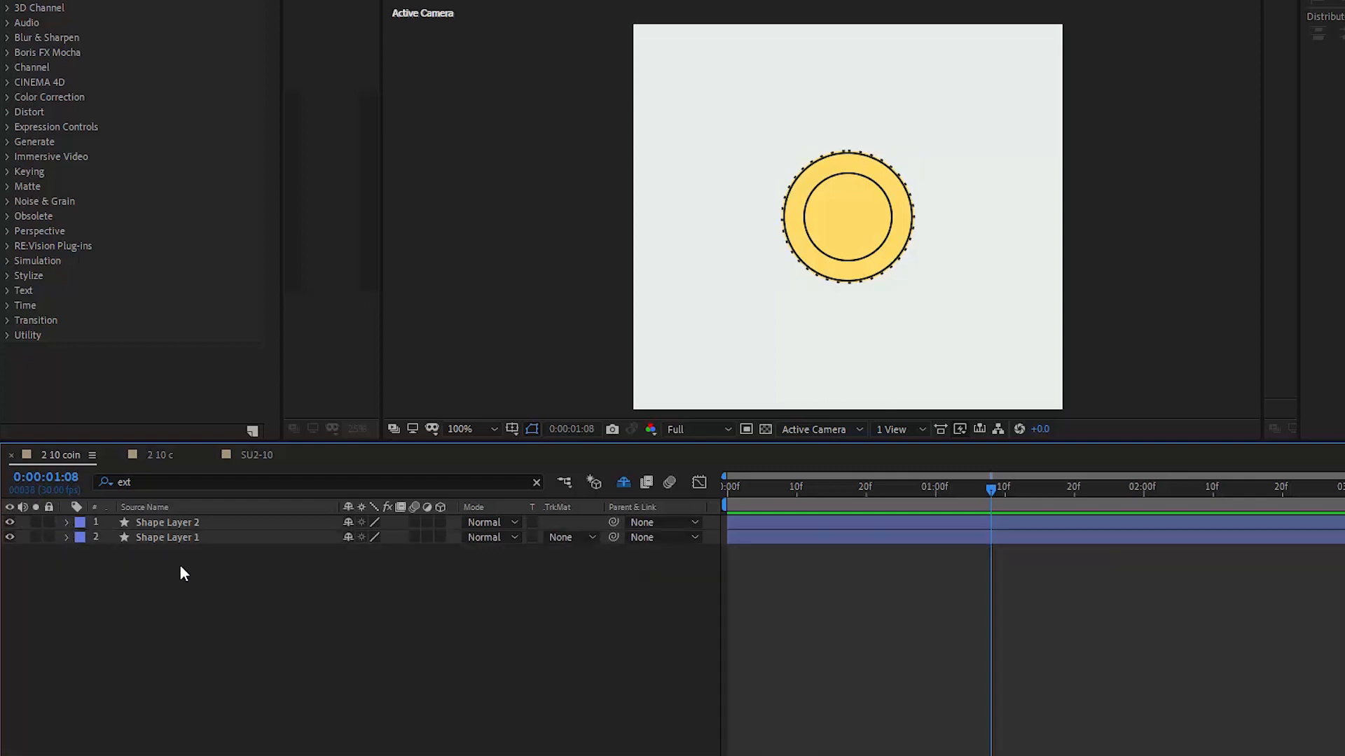
Add a text layer containing a black '$' at the coin's centre.
{"action": "right_click", "coordinate": [185, 573]}
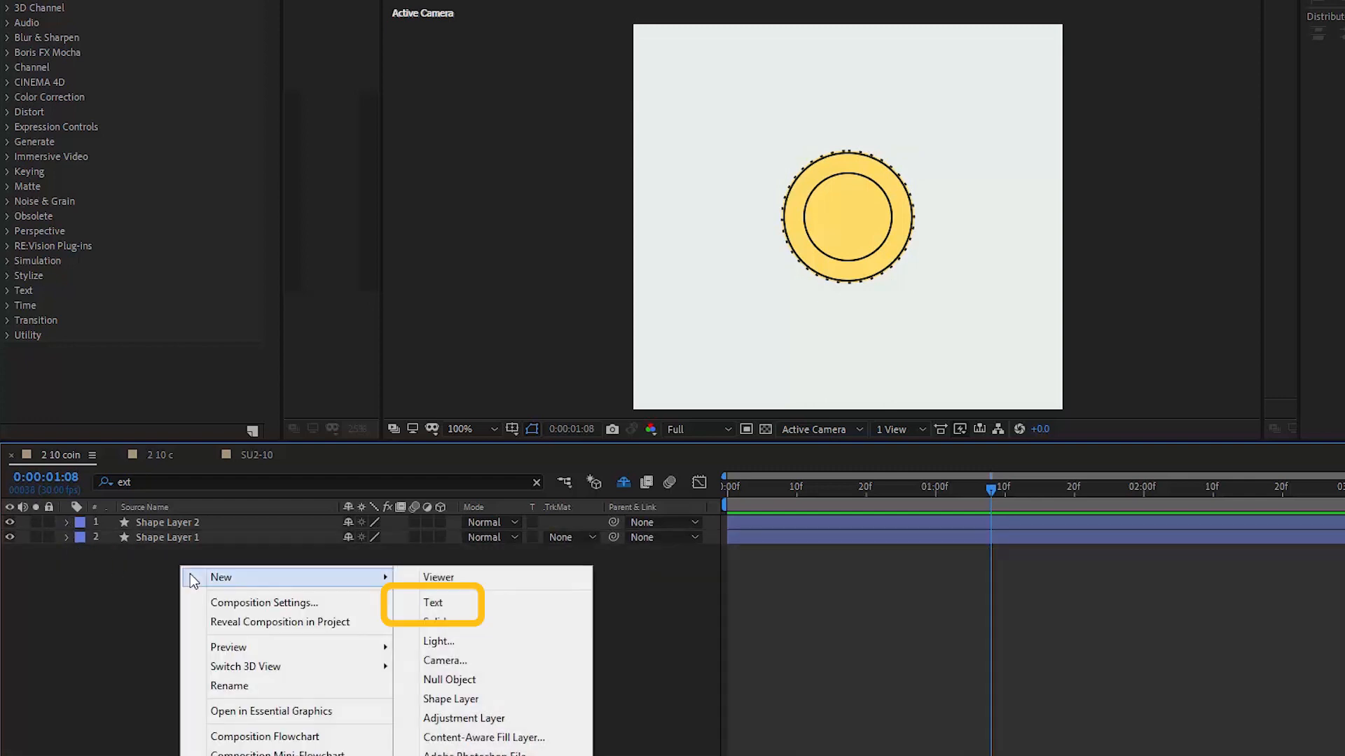
{"action": "left_click", "coordinate": [433, 603]}
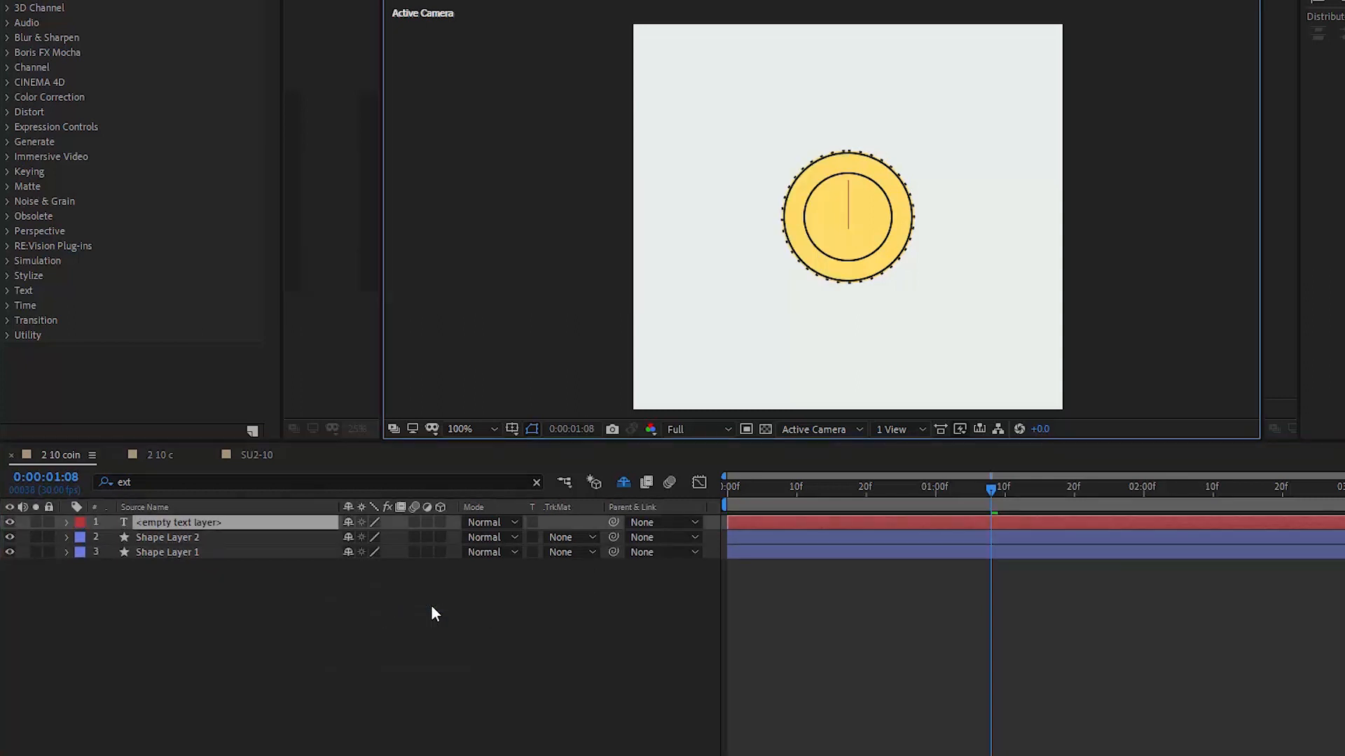
{"action": "type", "text": "$"}
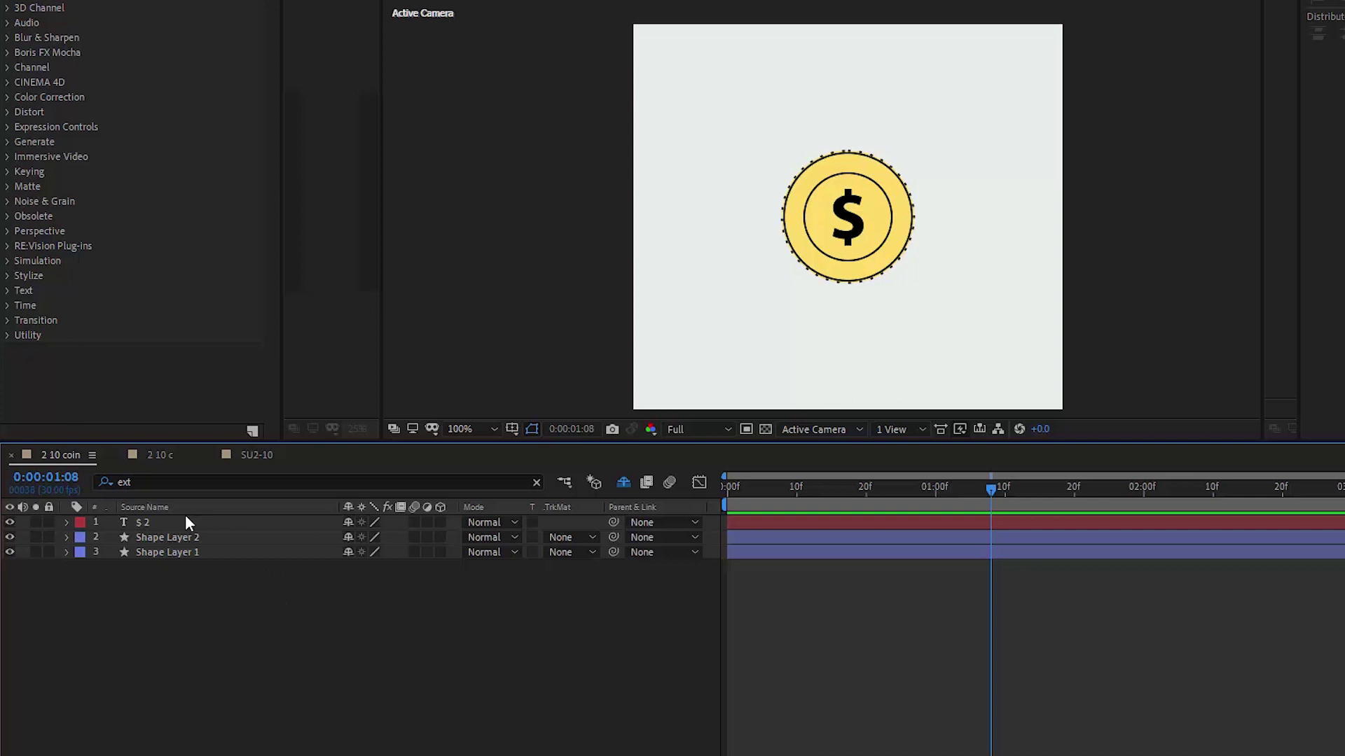
{"action": "left_click", "coordinate": [144, 522]}
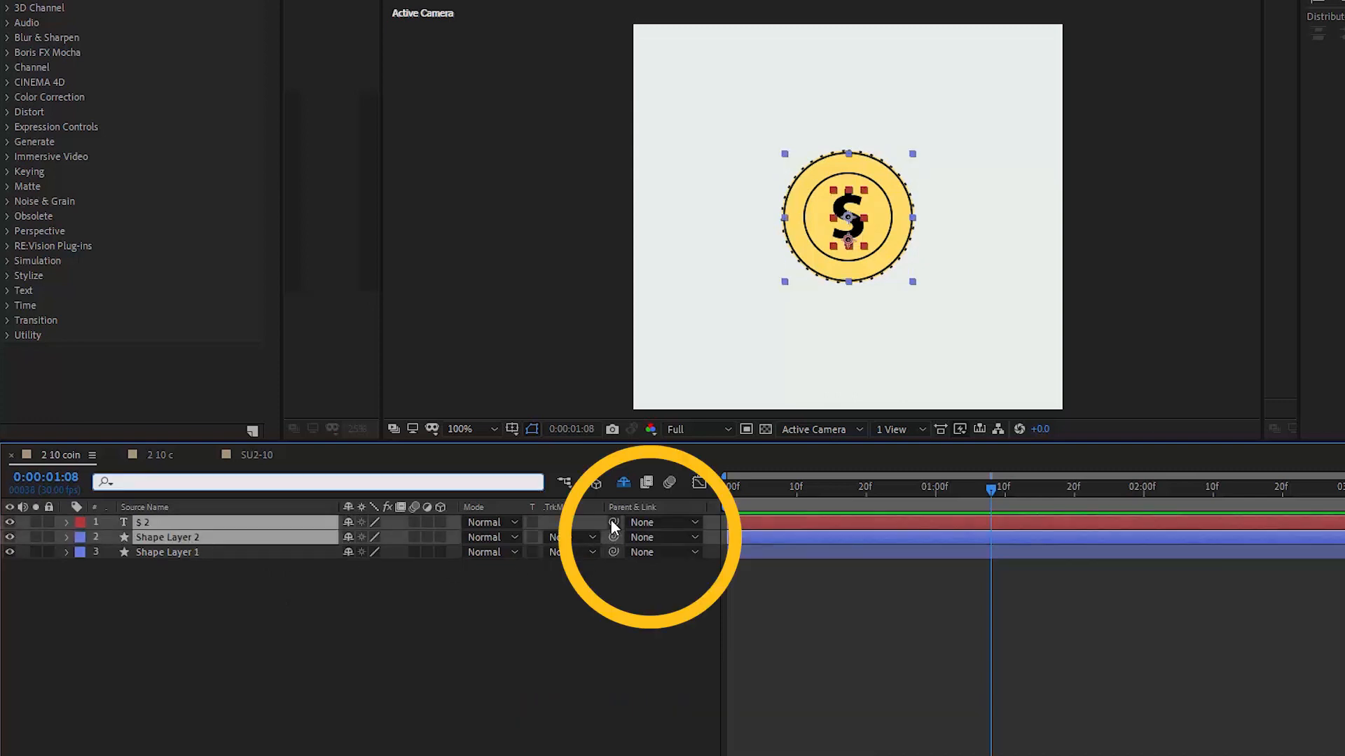
Parent the $ and Shape Layer 2 to Shape Layer 1 and enable Draft 3D.
{"action": "left_click_drag", "start_coordinate": [612, 522], "coordinate": [188, 552]}
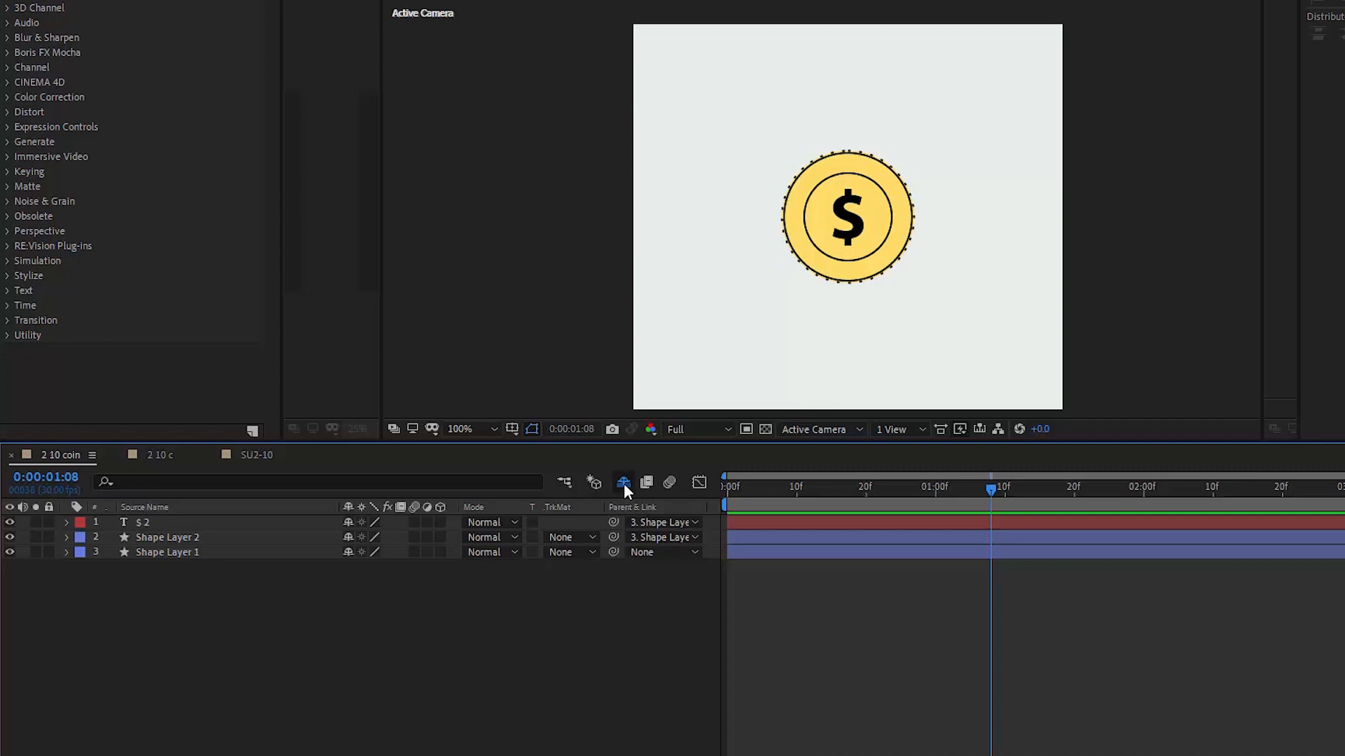
{"action": "mouse_move", "coordinate": [593, 484]}
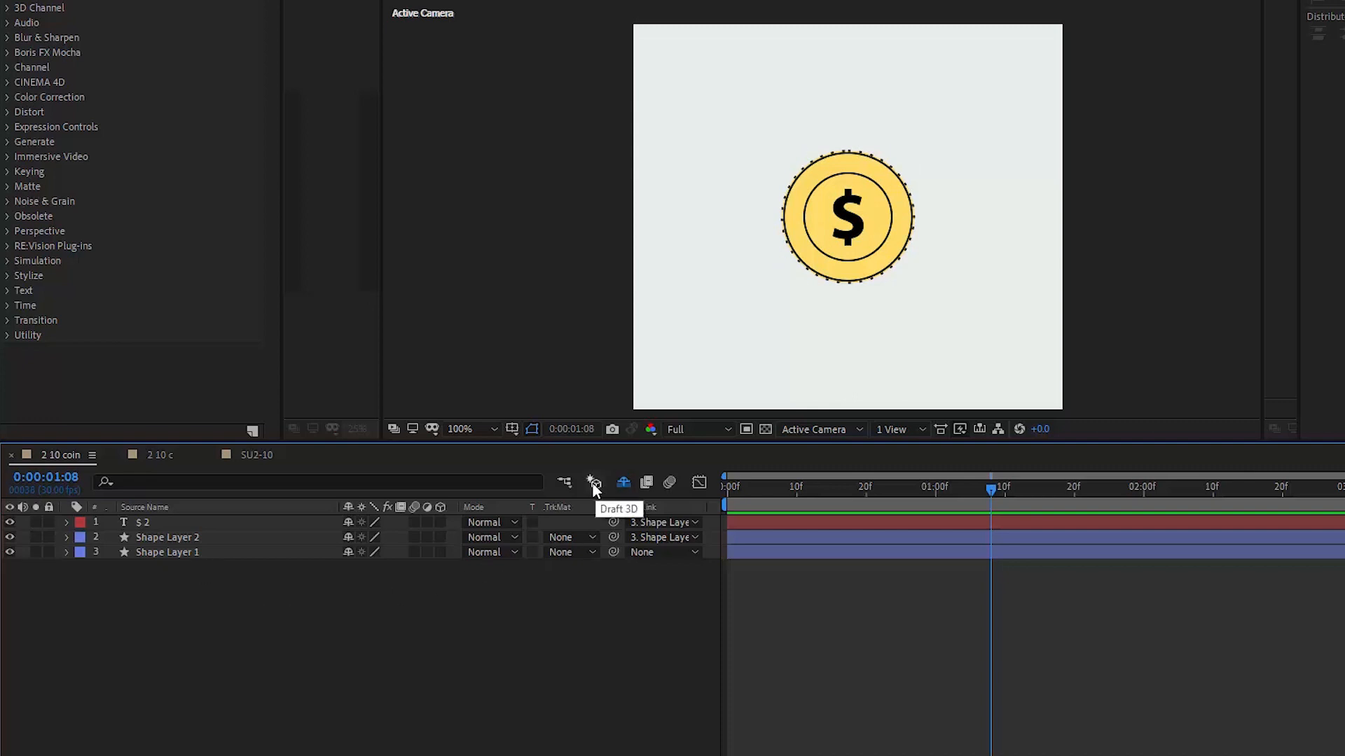
{"action": "left_click", "coordinate": [593, 482]}
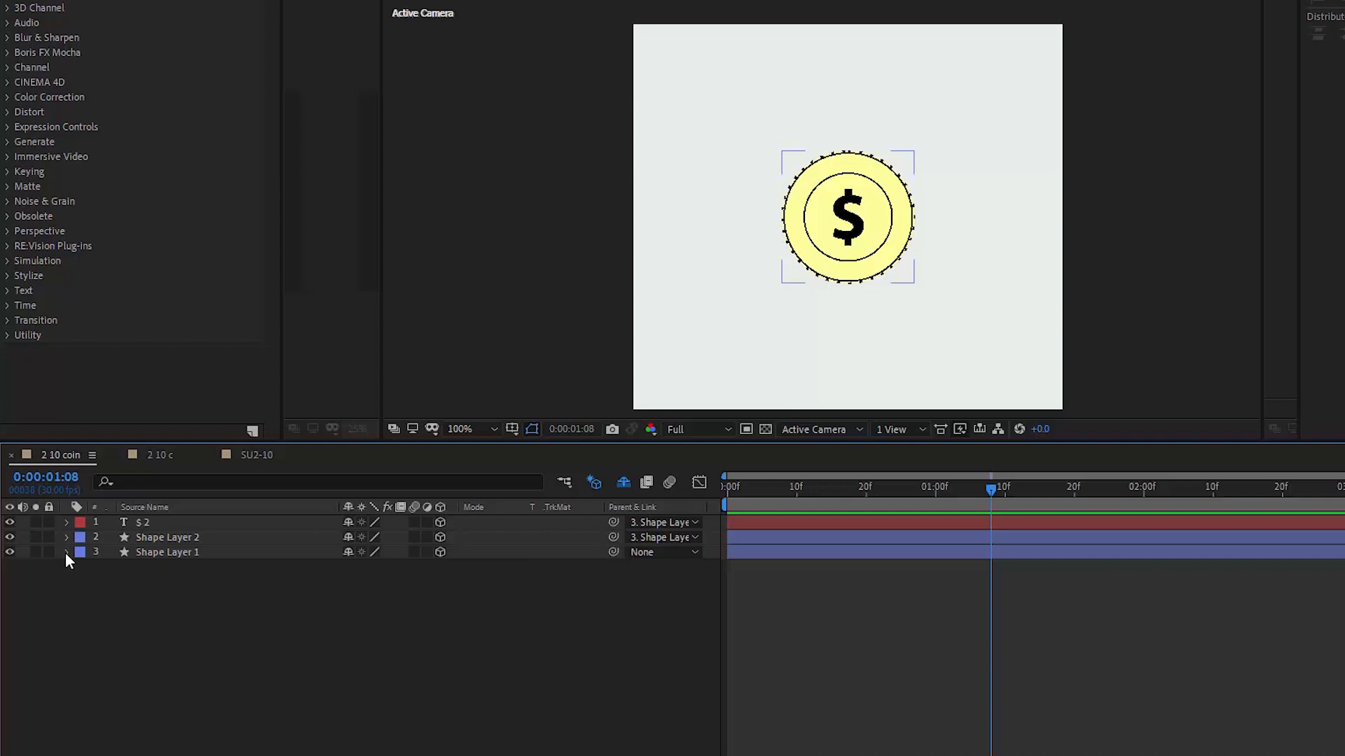
Set Extrusion Depth to 15 on the coin base and 16 on Shape Layer 2.
{"action": "left_click", "coordinate": [66, 552]}
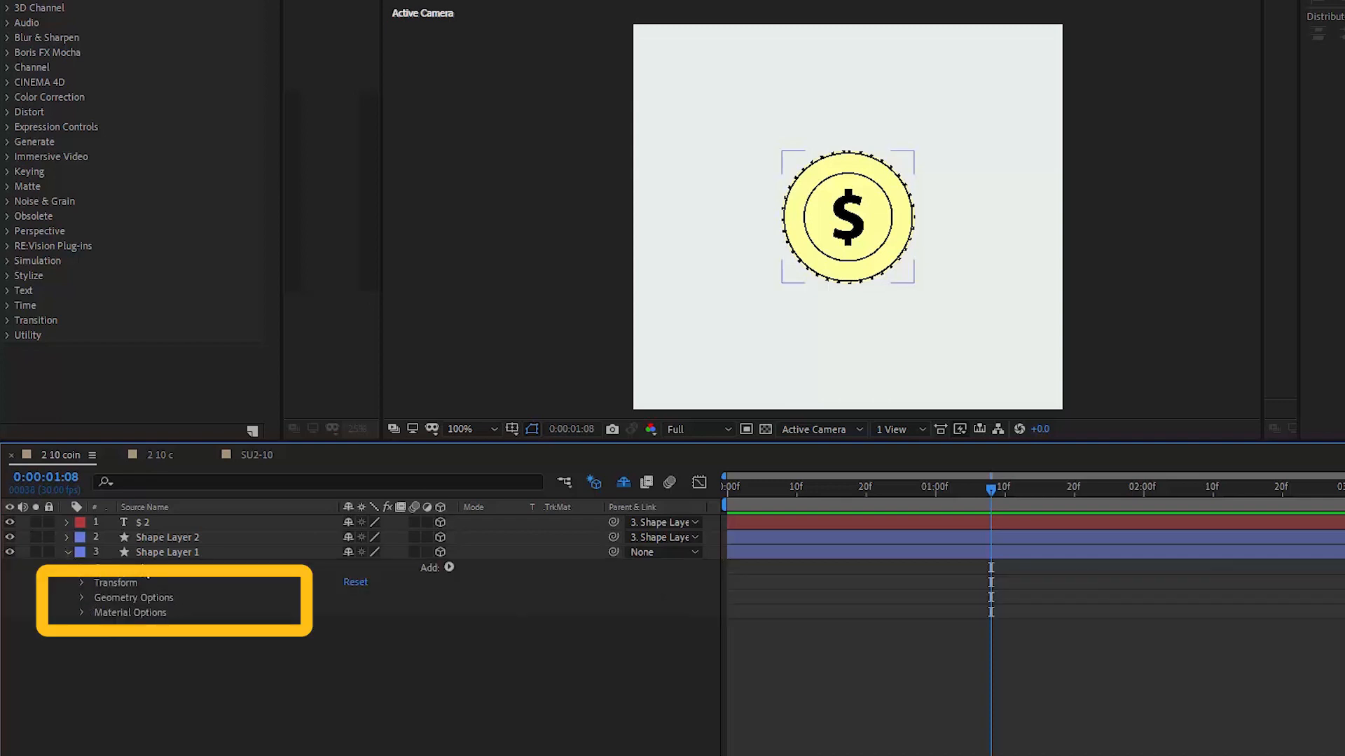
{"action": "left_click", "coordinate": [79, 597]}
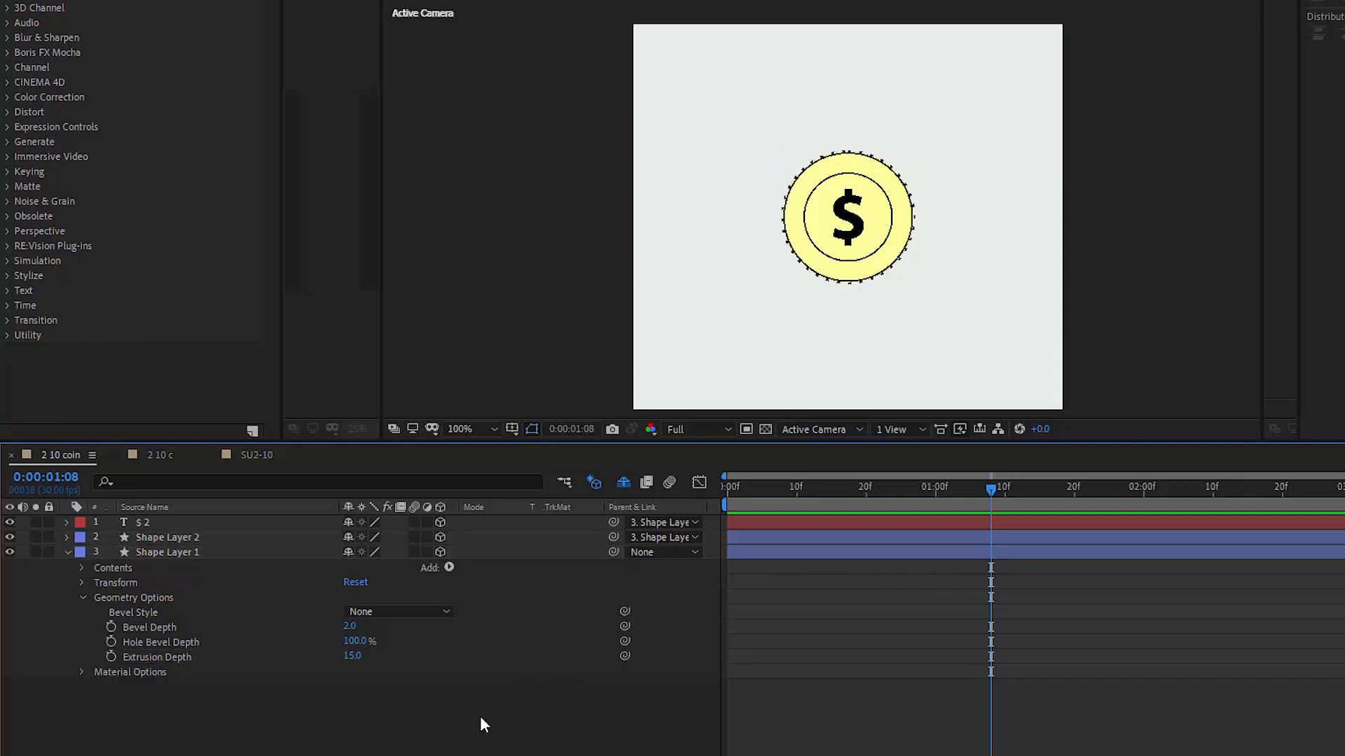
{"action": "left_click", "coordinate": [169, 537]}
{"action": "type", "text": "e"}
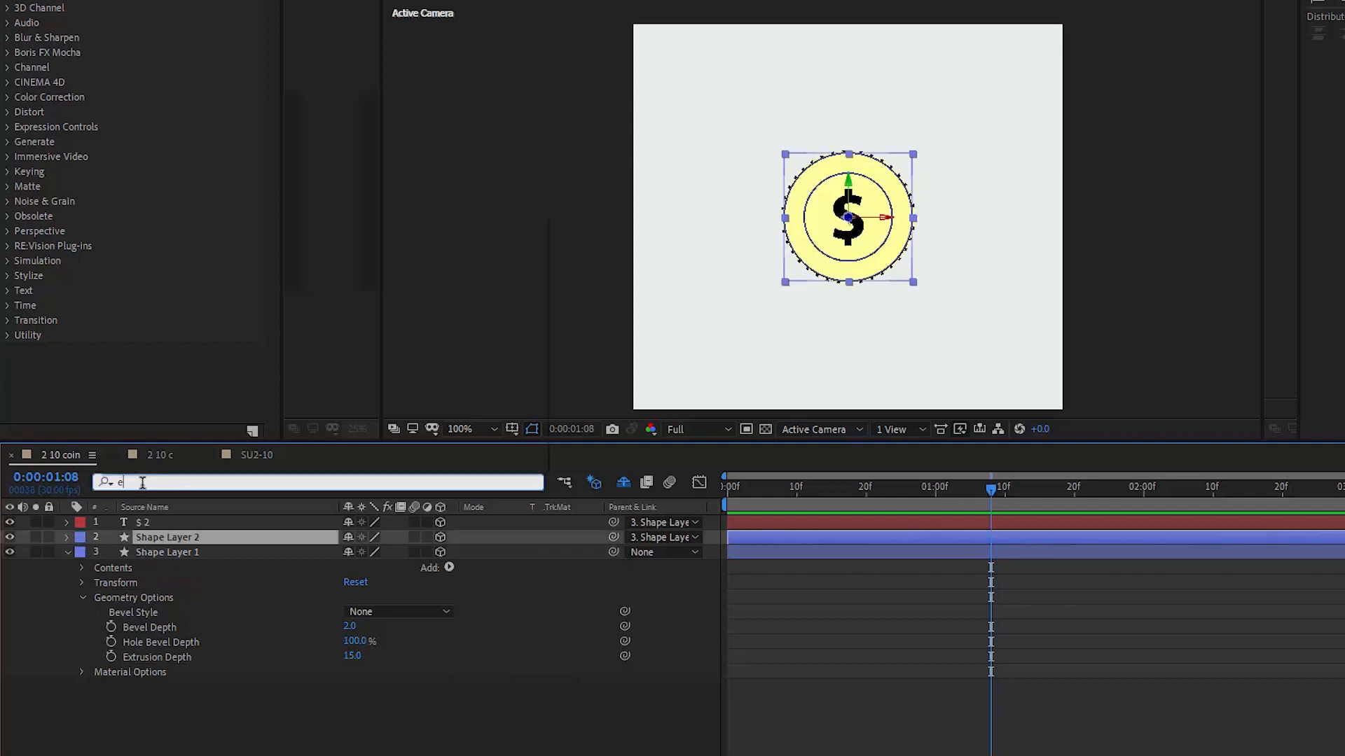
{"action": "type", "text": "xt"}
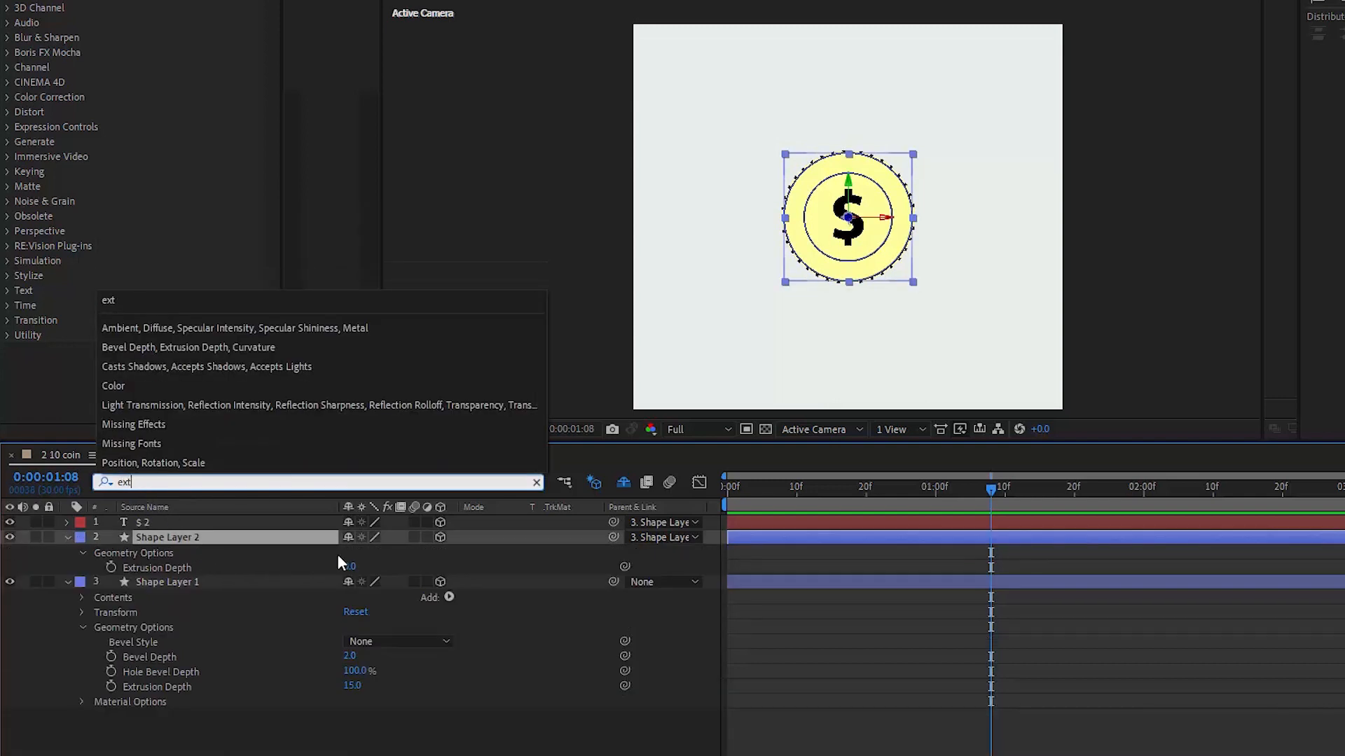
{"action": "left_click", "coordinate": [354, 567]}
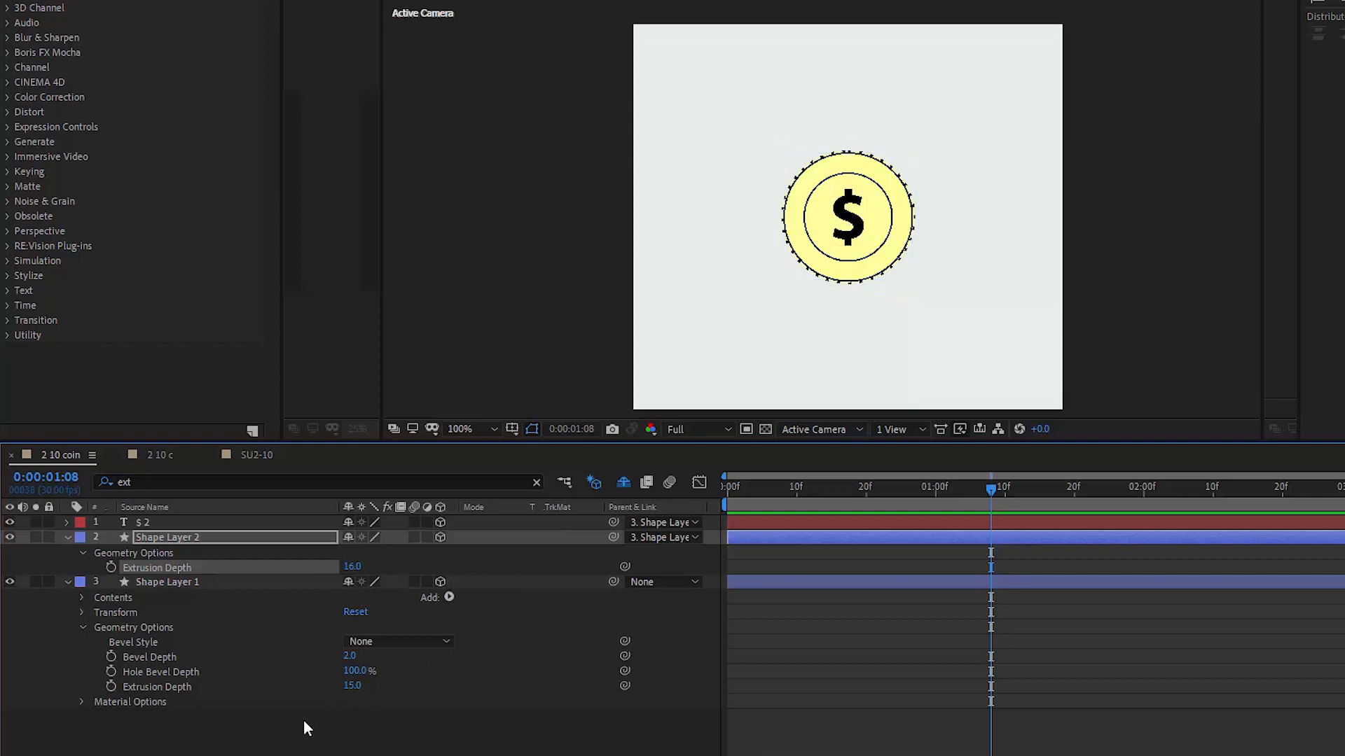
{"action": "left_click", "coordinate": [168, 582]}
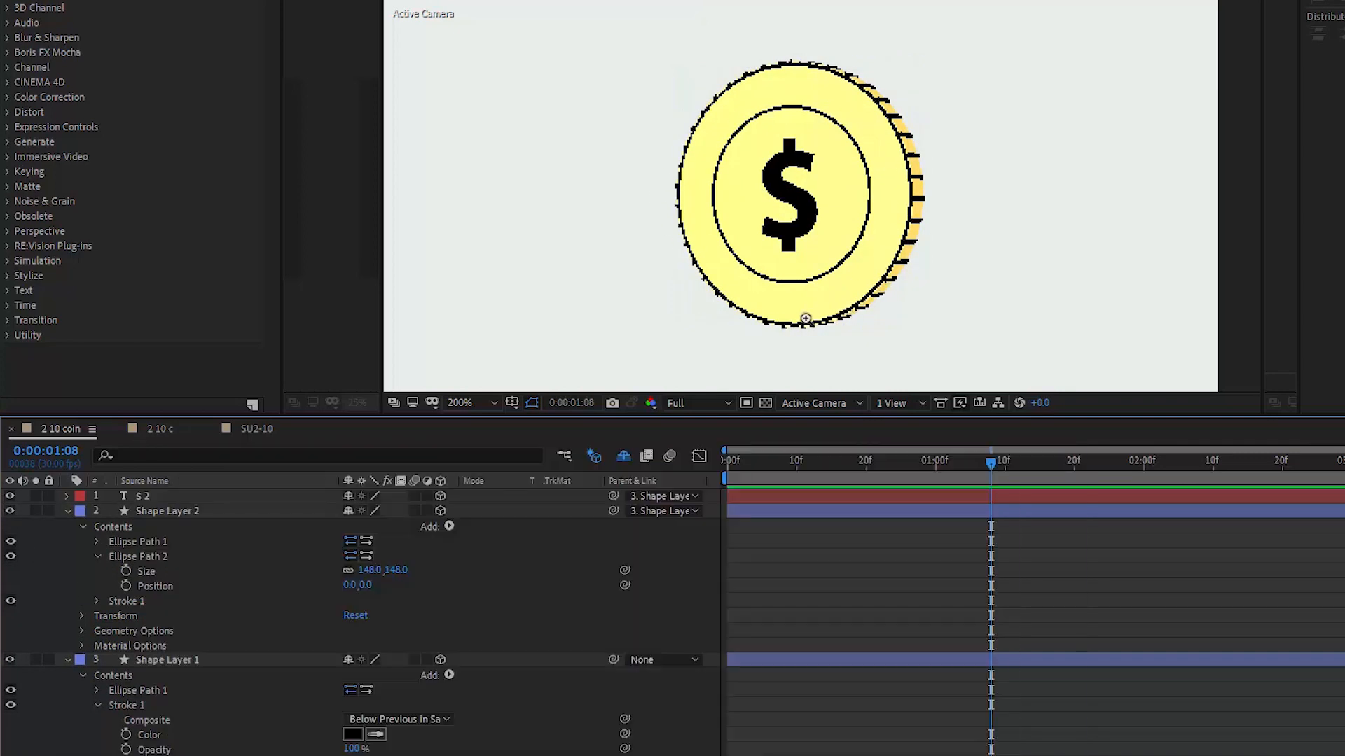
Search the timeline for 'extr' while turning the coin to show its extruded edge.
{"action": "type", "text": "extr"}
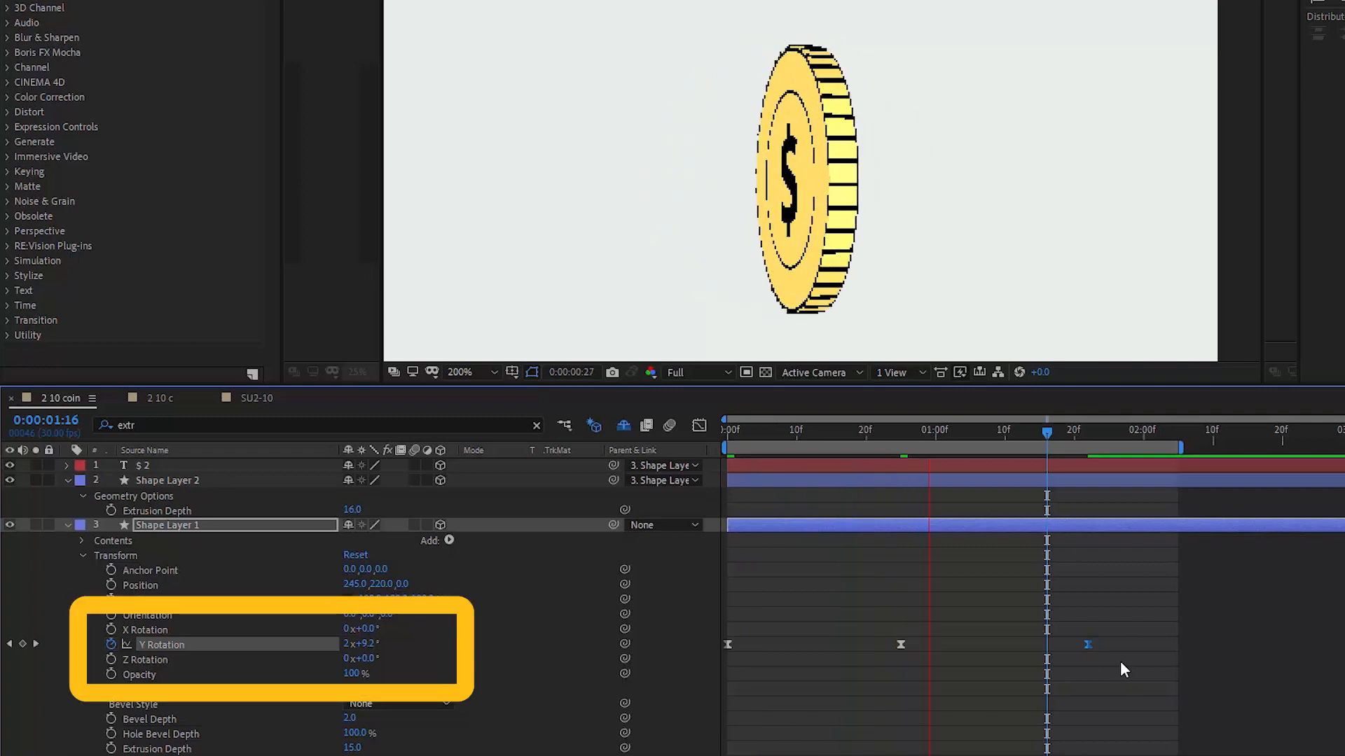
Drag a Y Rotation keyframe on Shape Layer 1 earlier to retime the coin's spin.
{"action": "left_click_drag", "start_coordinate": [1046, 429], "coordinate": [901, 430]}
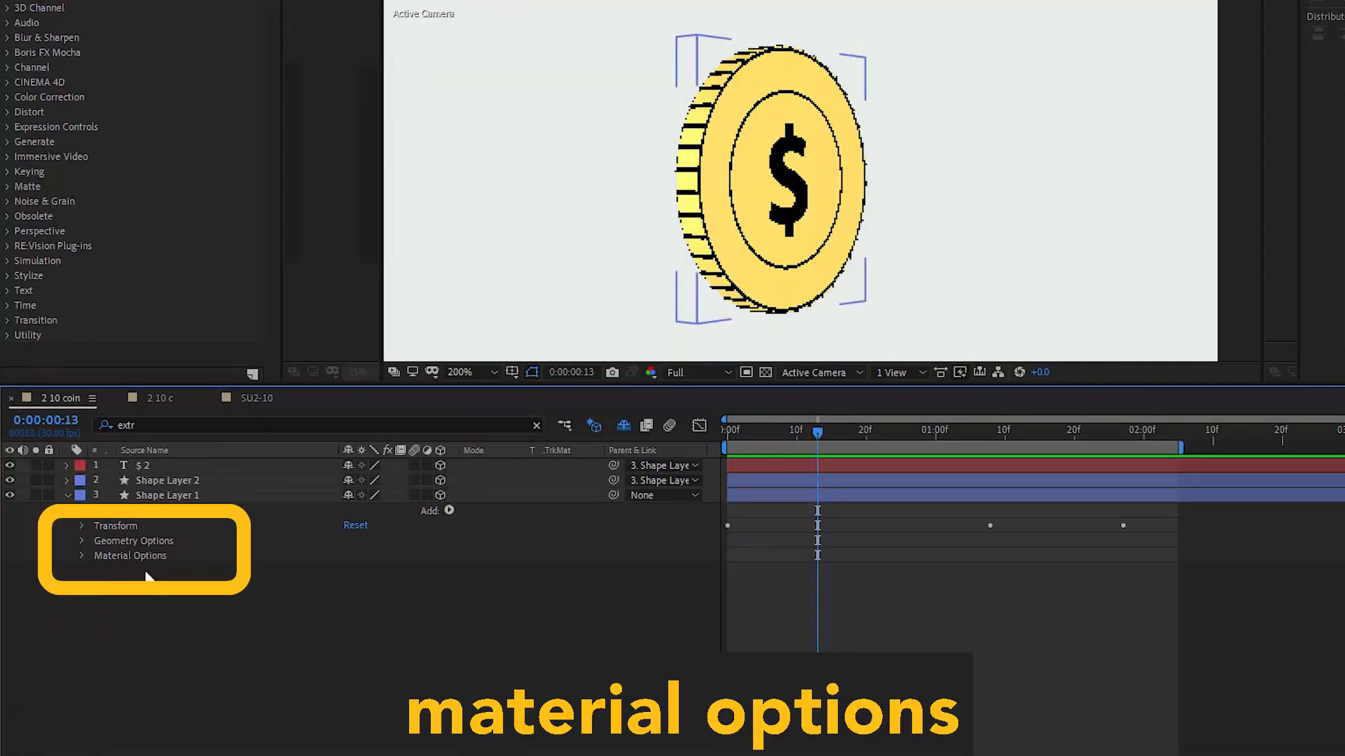
Expand the coin base's Material Options, scrub through the spin, and toggle Accepts Shadows.
{"action": "left_click", "coordinate": [80, 557]}
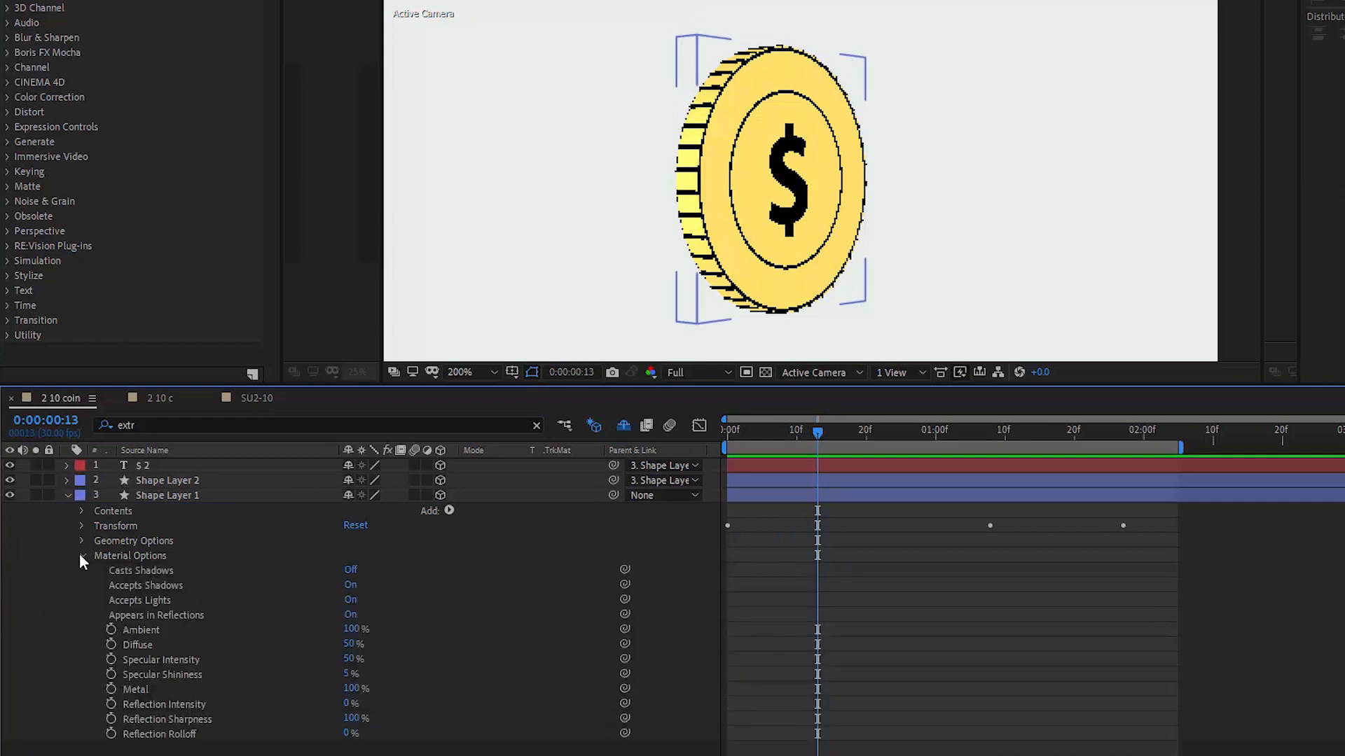
{"action": "mouse_move", "coordinate": [202, 568]}
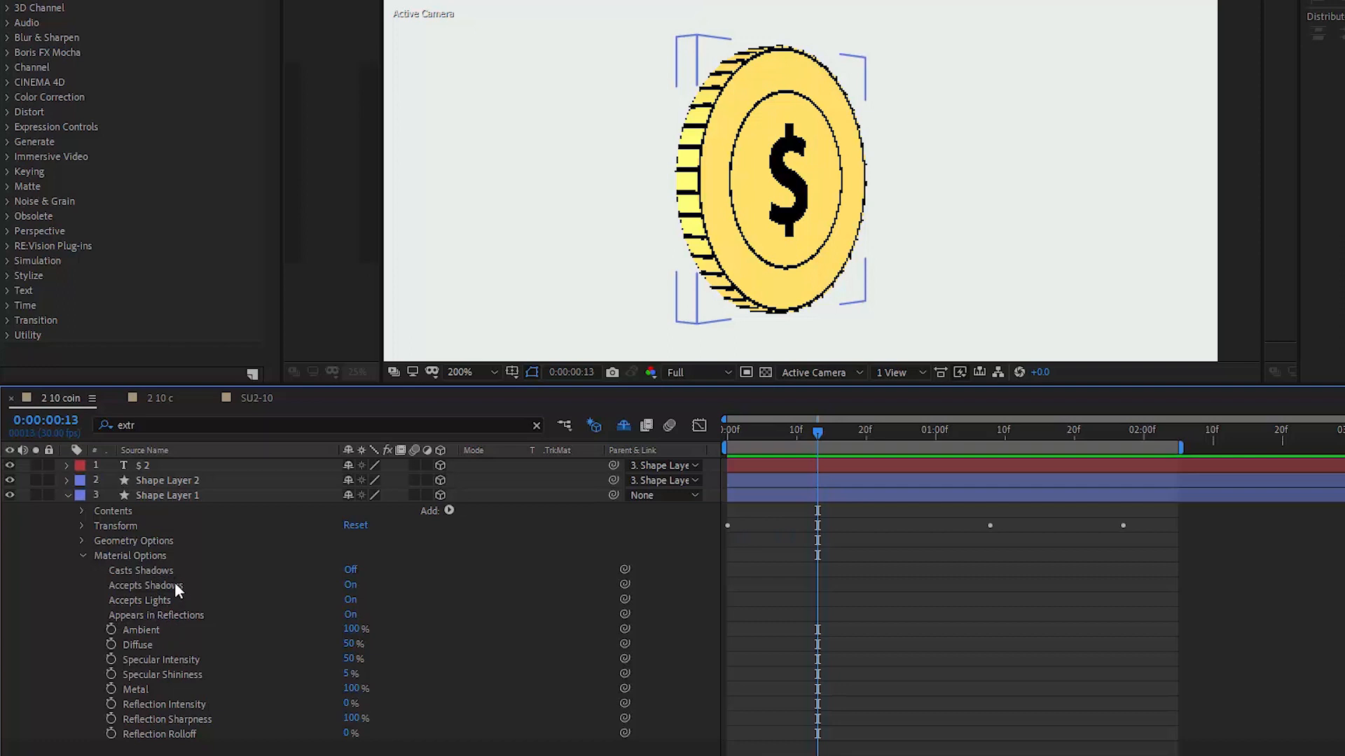
{"action": "mouse_move", "coordinate": [166, 615]}
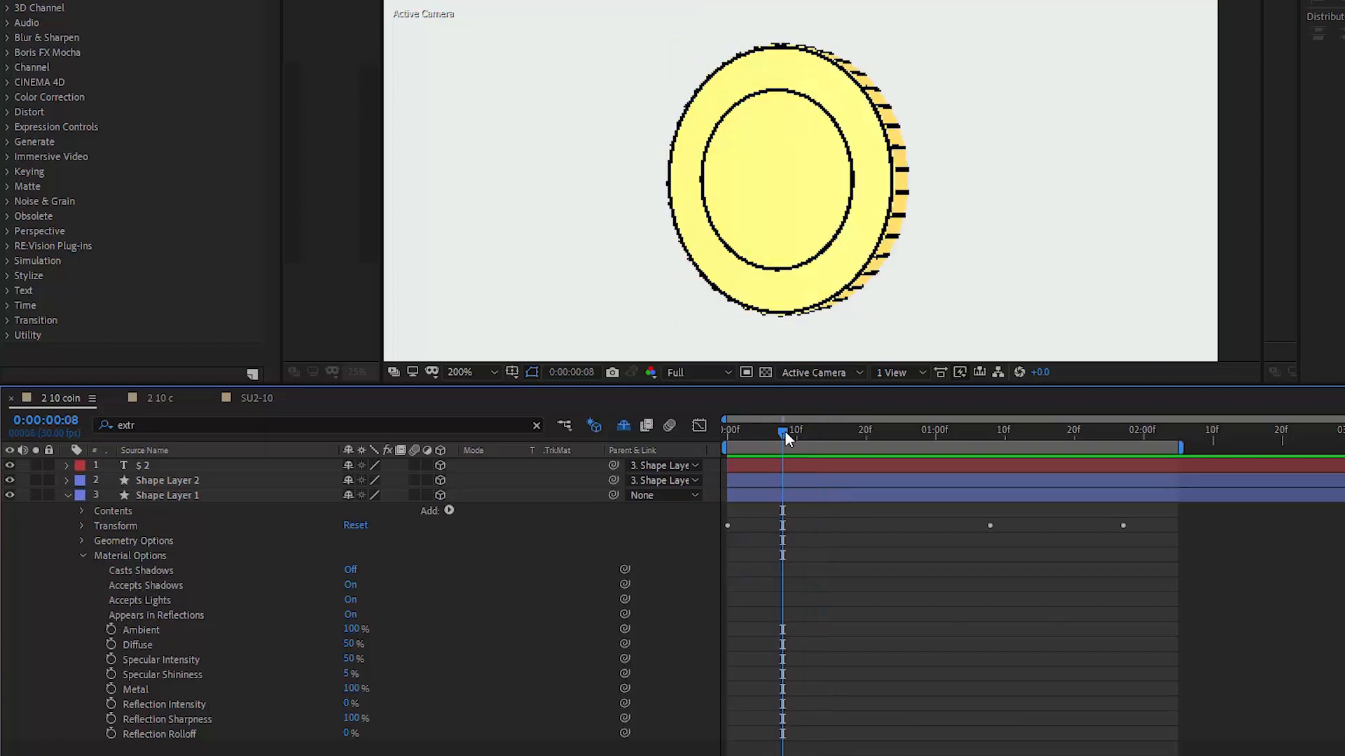
{"action": "mouse_move", "coordinate": [820, 442]}
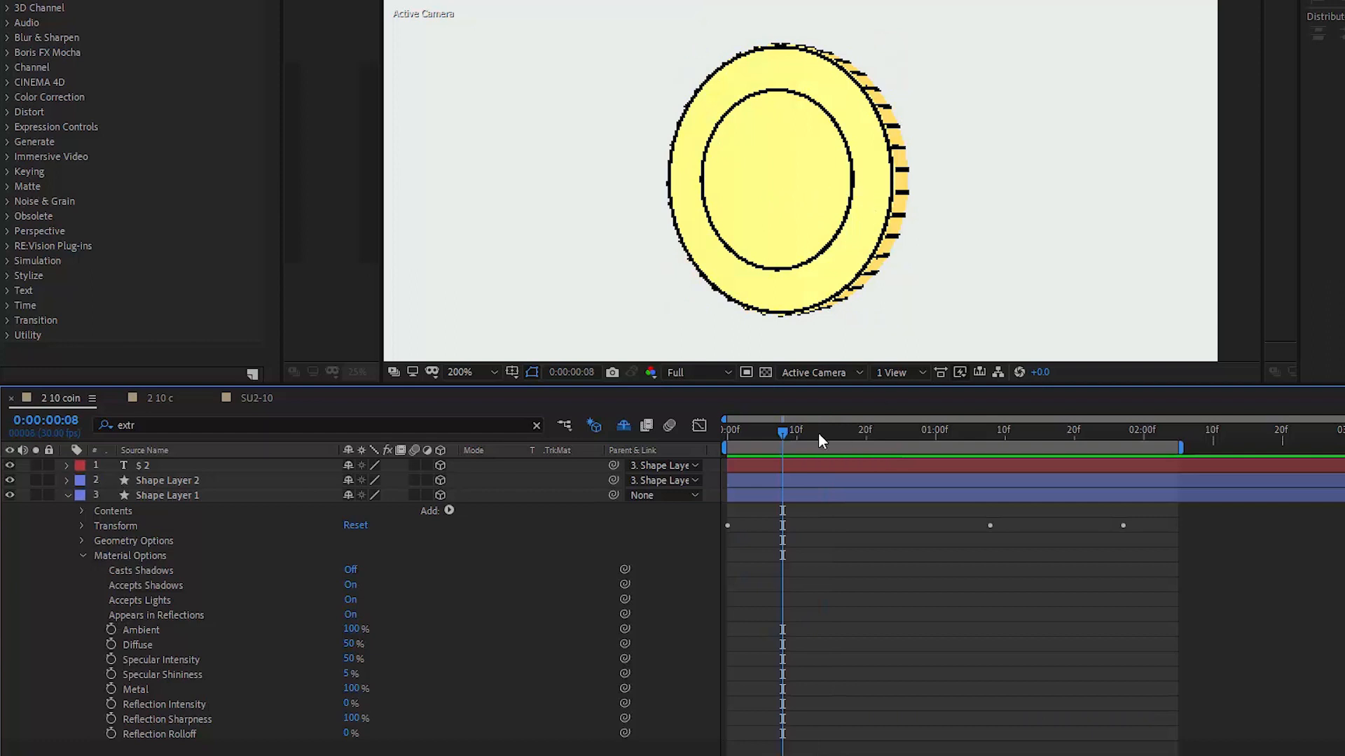
{"action": "left_click_drag", "start_coordinate": [782, 433], "coordinate": [901, 433]}
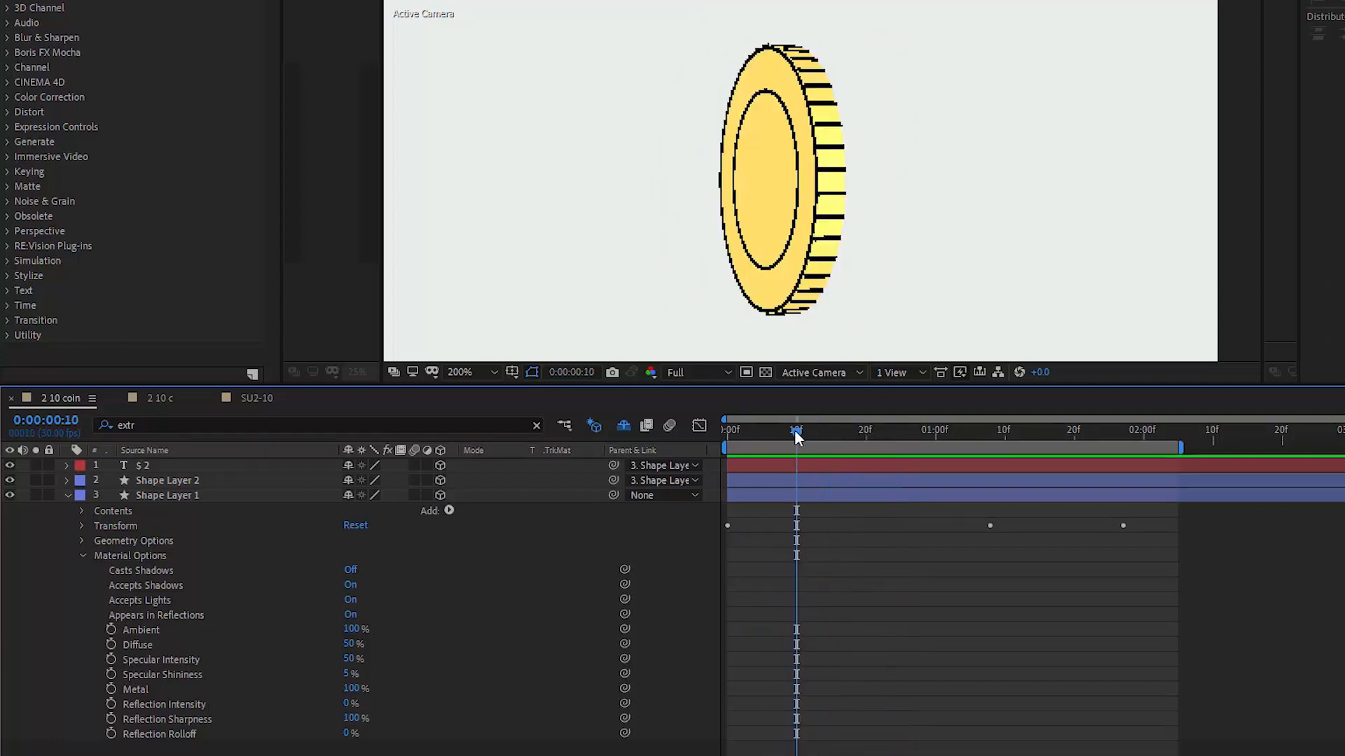
{"action": "mouse_move", "coordinate": [796, 432]}
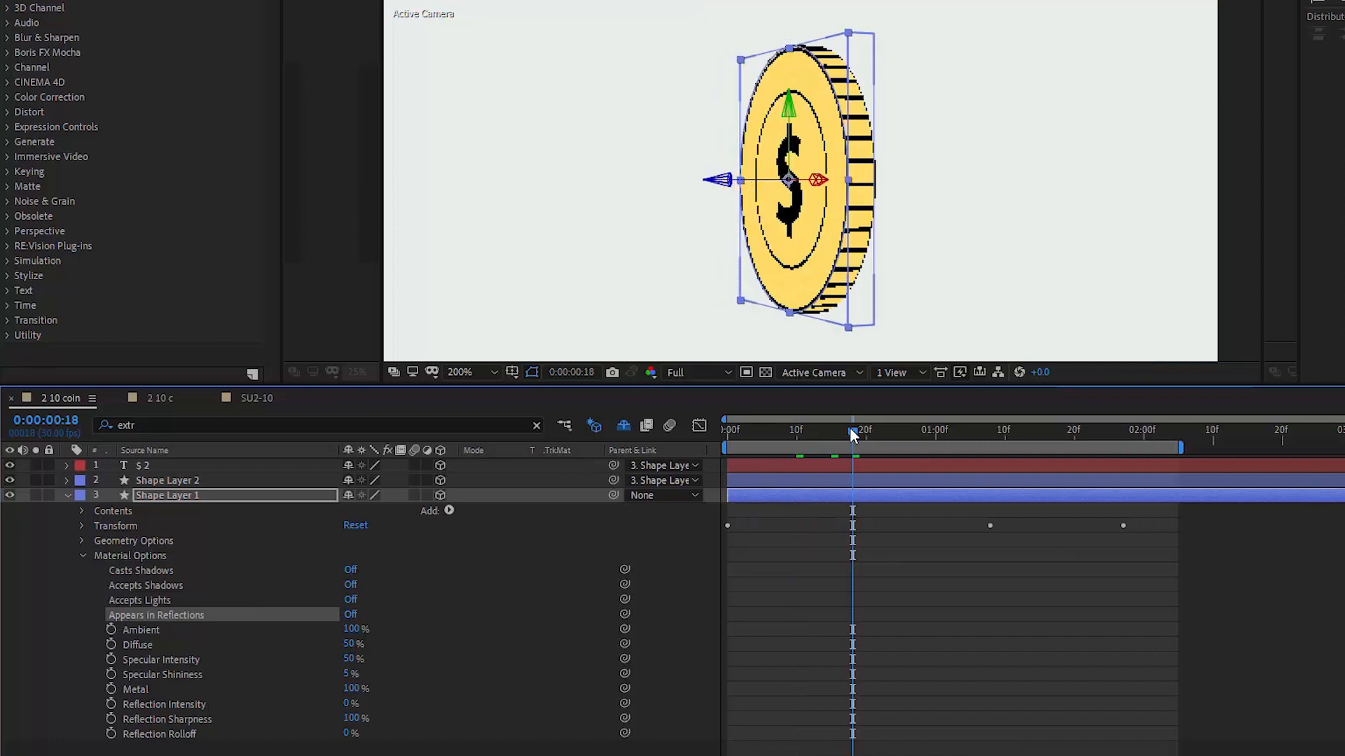
{"action": "left_click_drag", "start_coordinate": [852, 433], "coordinate": [782, 433]}
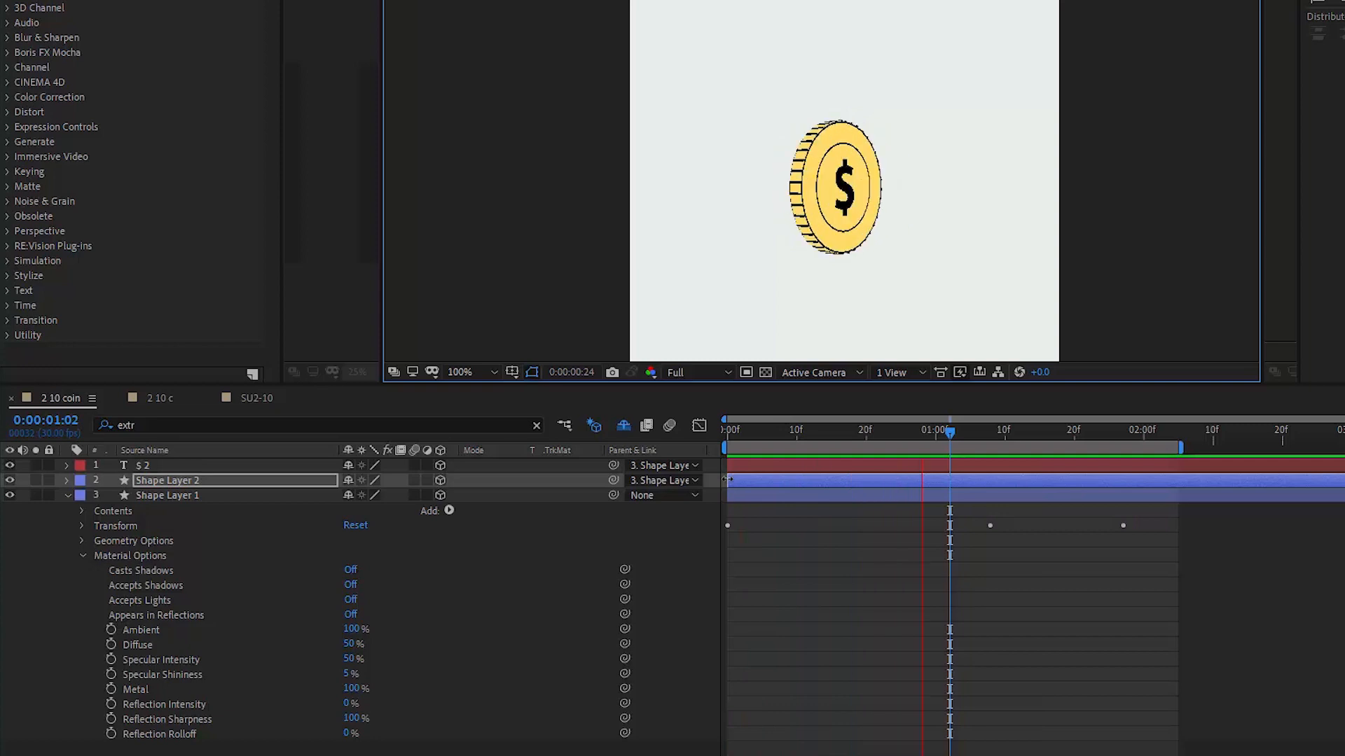
{"action": "left_click", "coordinate": [1109, 431]}
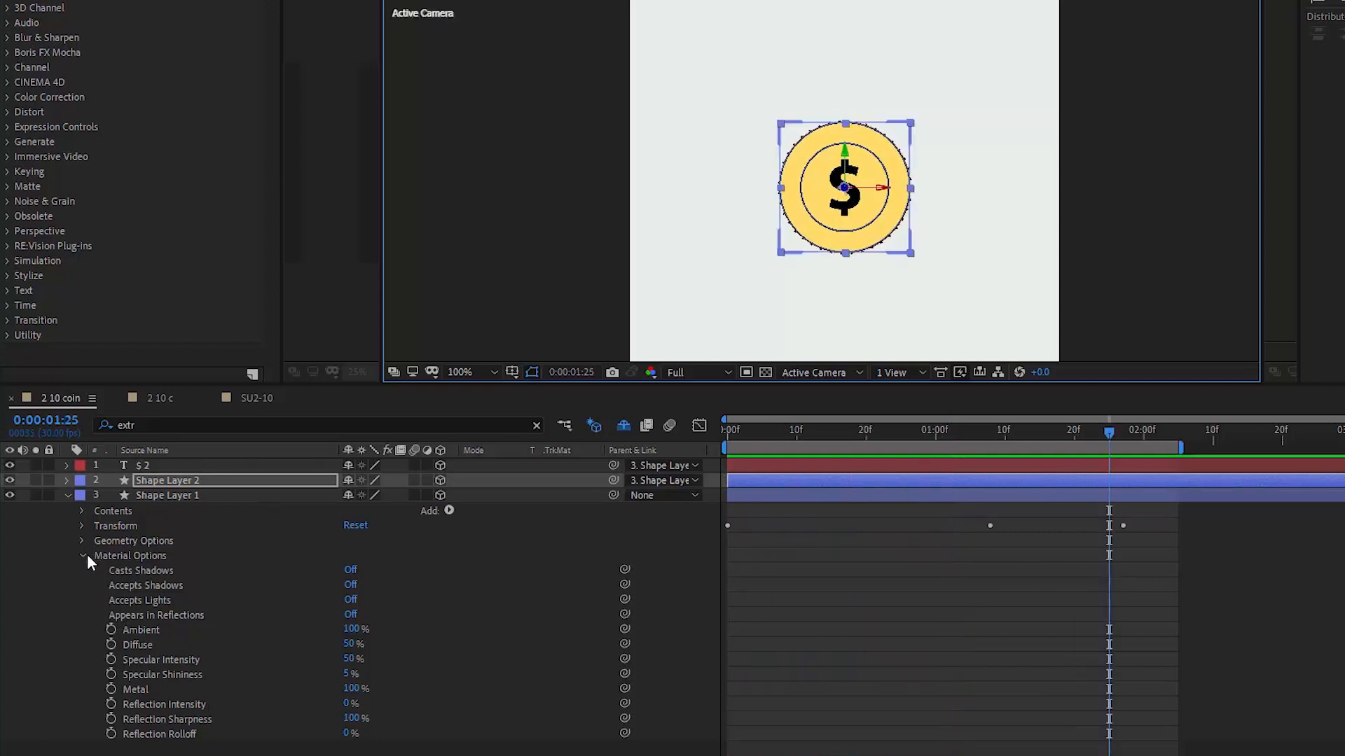
{"action": "left_click", "coordinate": [350, 584]}
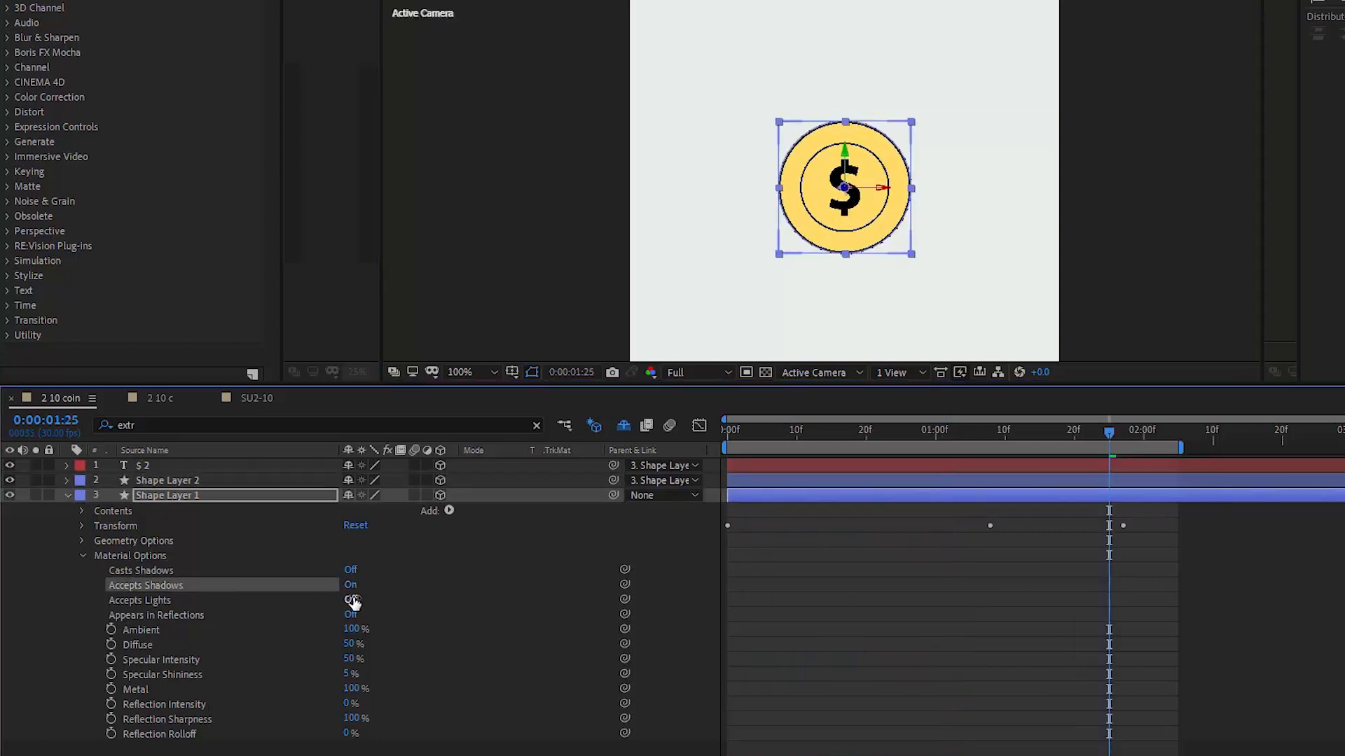